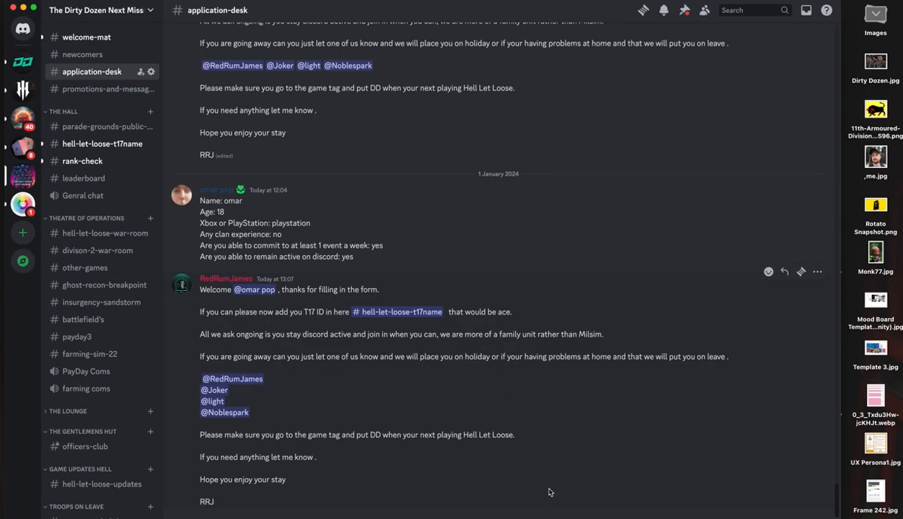
{"action": "mouse_move", "coordinate": [398, 311]}
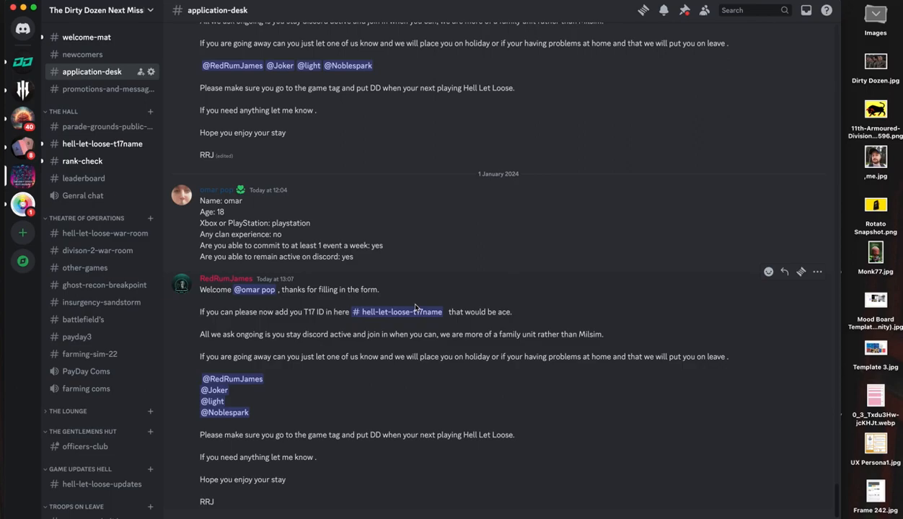
{"action": "mouse_move", "coordinate": [418, 134]}
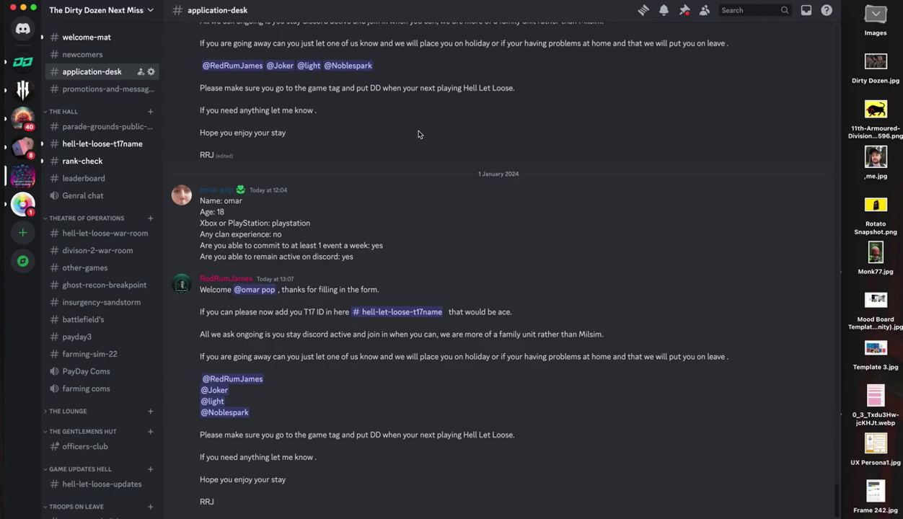
{"action": "mouse_move", "coordinate": [309, 135]}
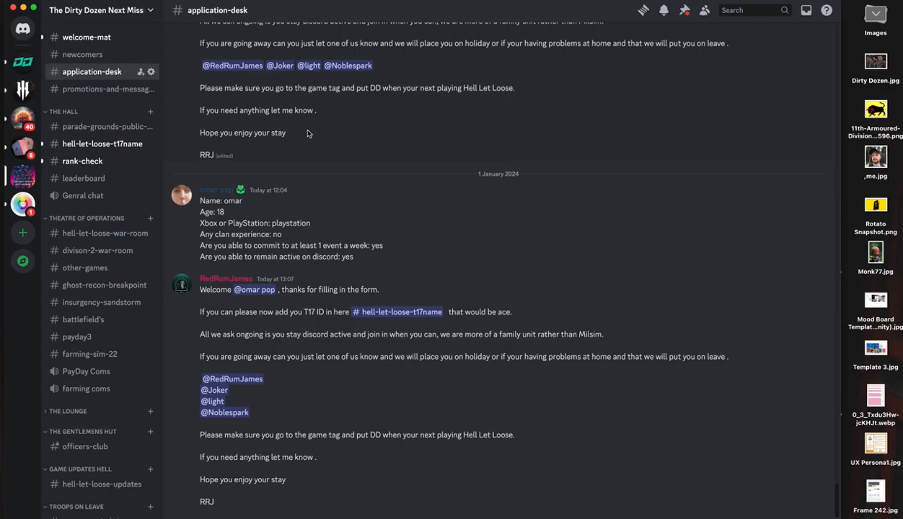
{"action": "mouse_move", "coordinate": [283, 137]}
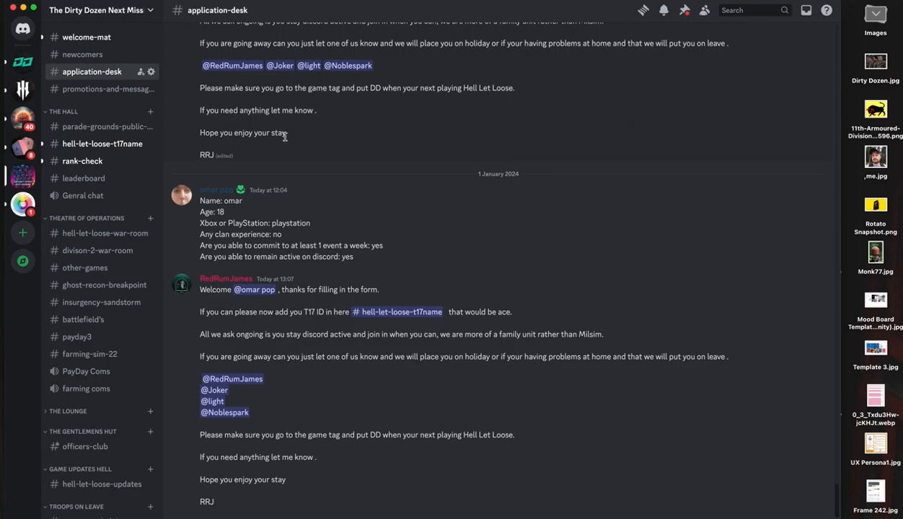
{"action": "mouse_move", "coordinate": [177, 115]}
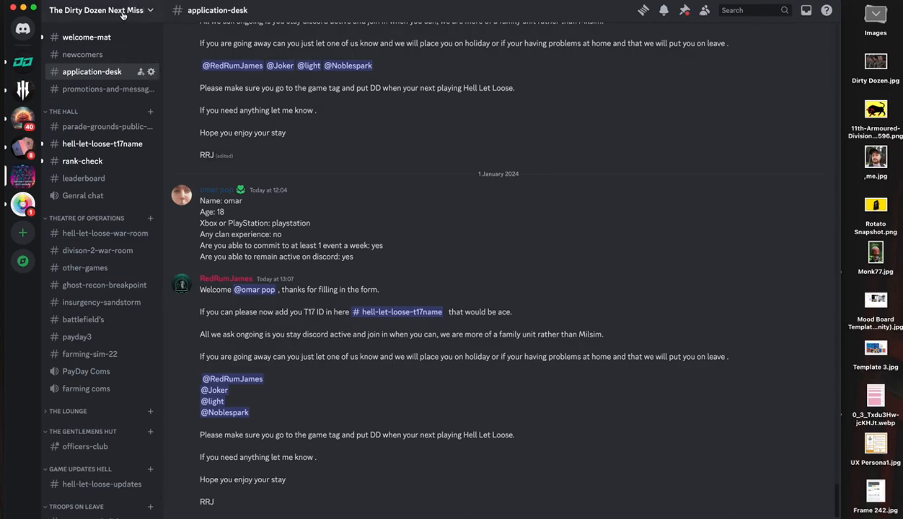
Step: Bring up The Dirty Dozen server's options list from the server name
{"action": "left_click", "coordinate": [98, 10]}
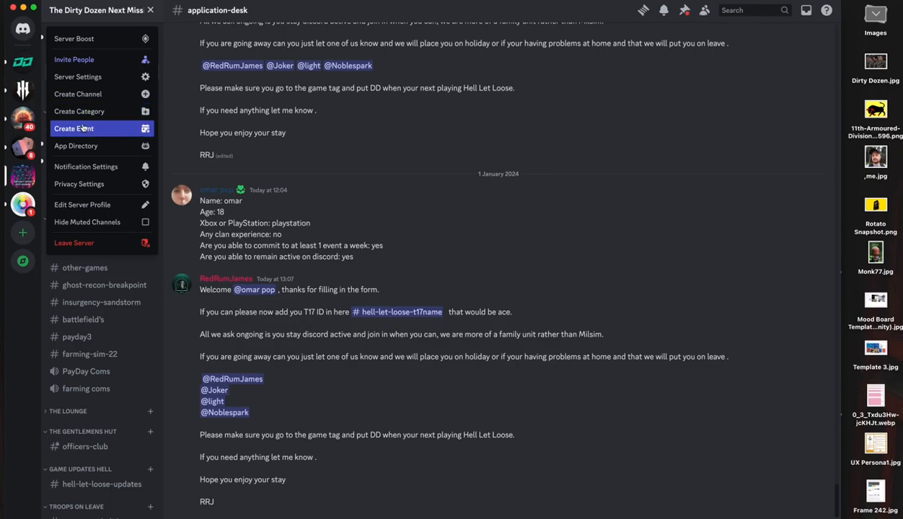
{"action": "mouse_move", "coordinate": [123, 127]}
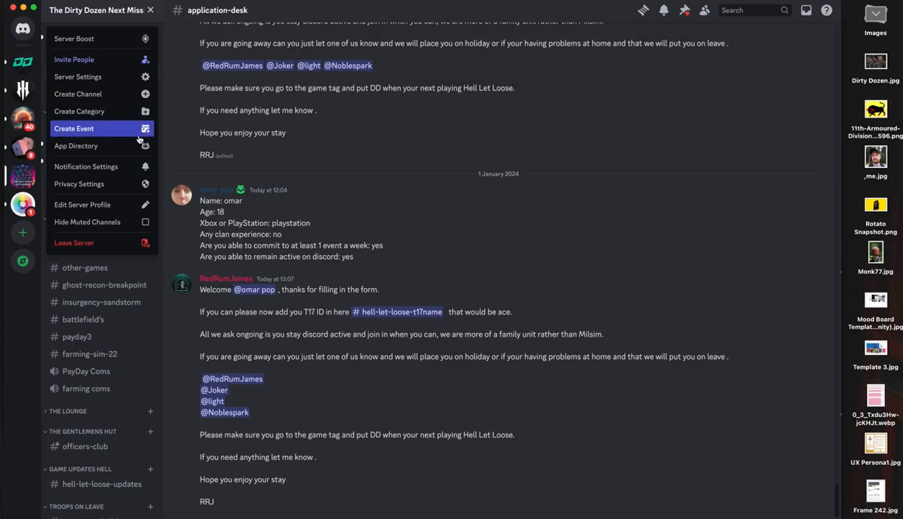
{"action": "mouse_move", "coordinate": [128, 137]}
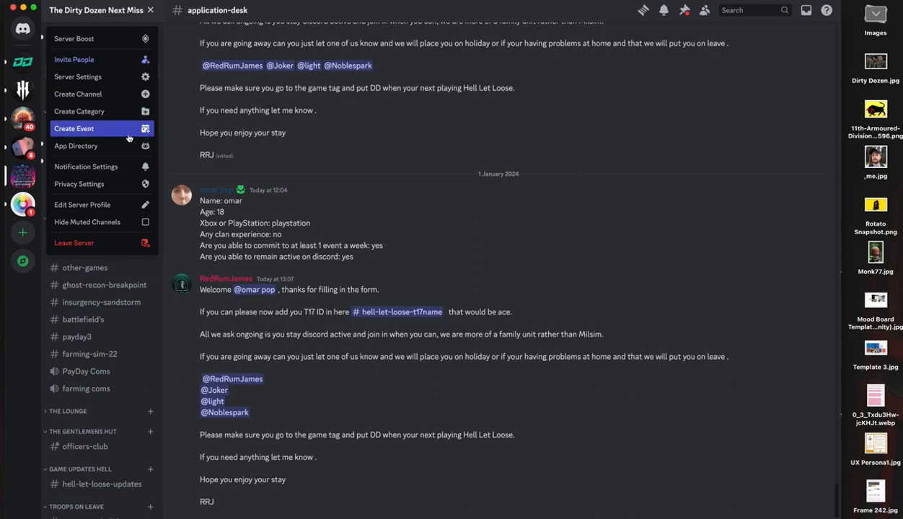
{"action": "mouse_move", "coordinate": [107, 133]}
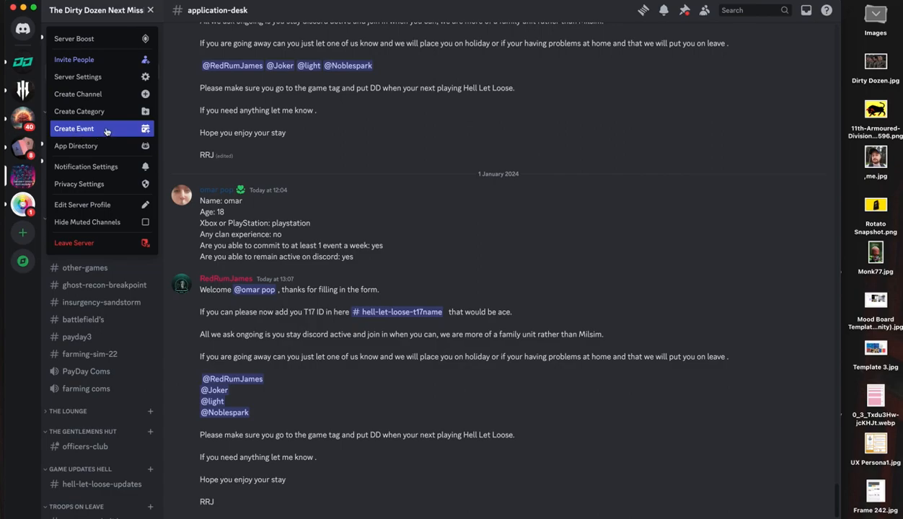
Step: Create a new event held Somewhere Else with location 'Xbox, playstation'
{"action": "left_click", "coordinate": [74, 128]}
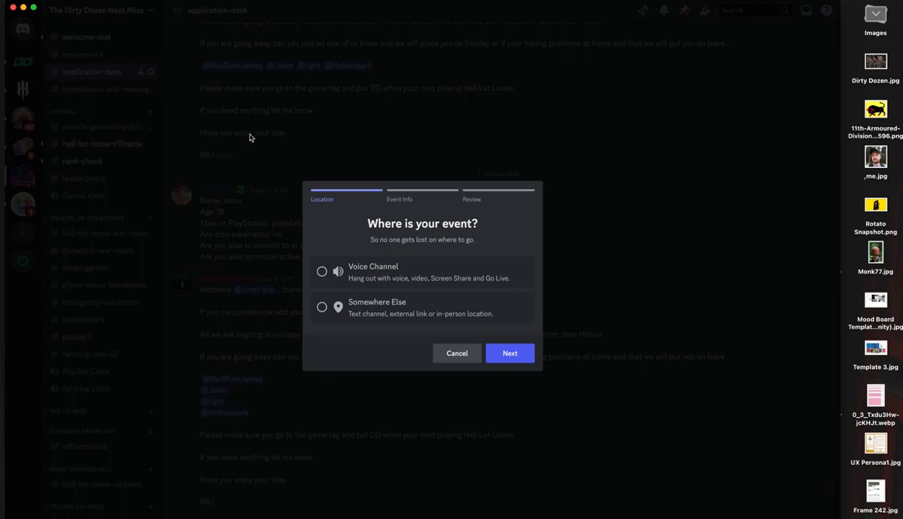
{"action": "mouse_move", "coordinate": [260, 127]}
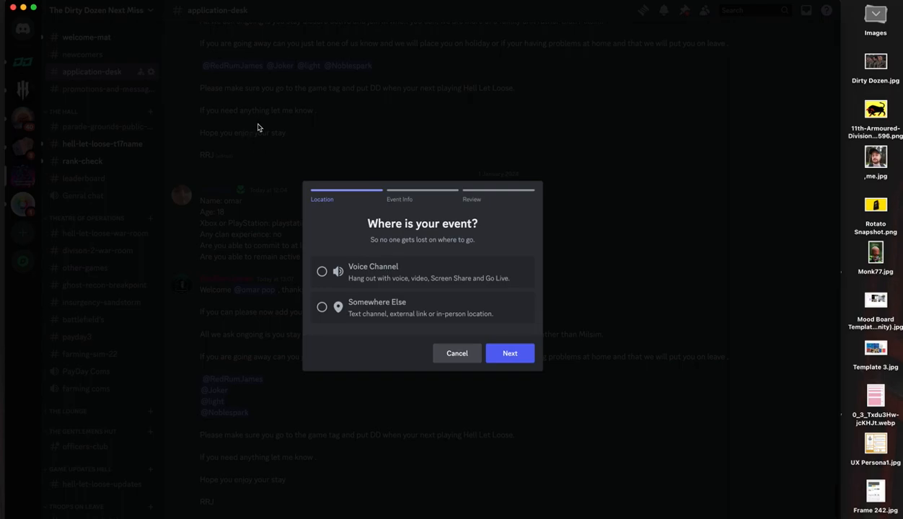
{"action": "mouse_move", "coordinate": [383, 309]}
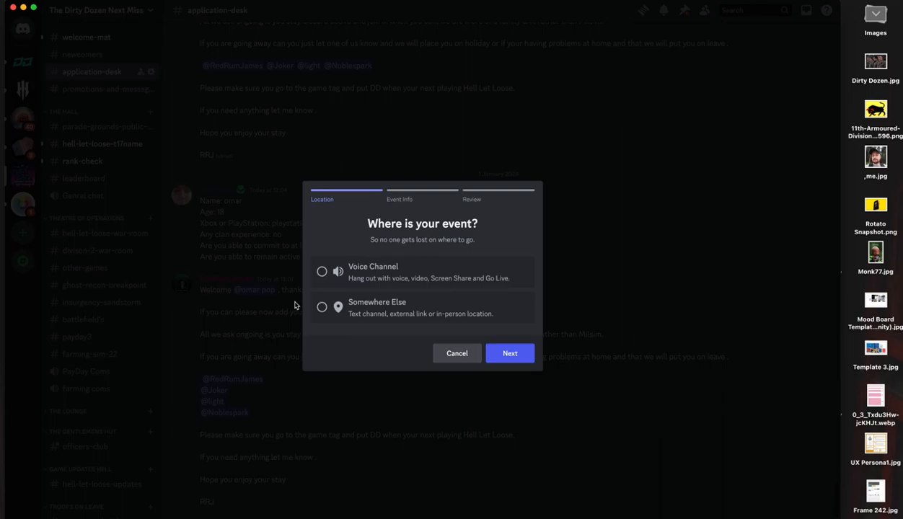
{"action": "mouse_move", "coordinate": [320, 309]}
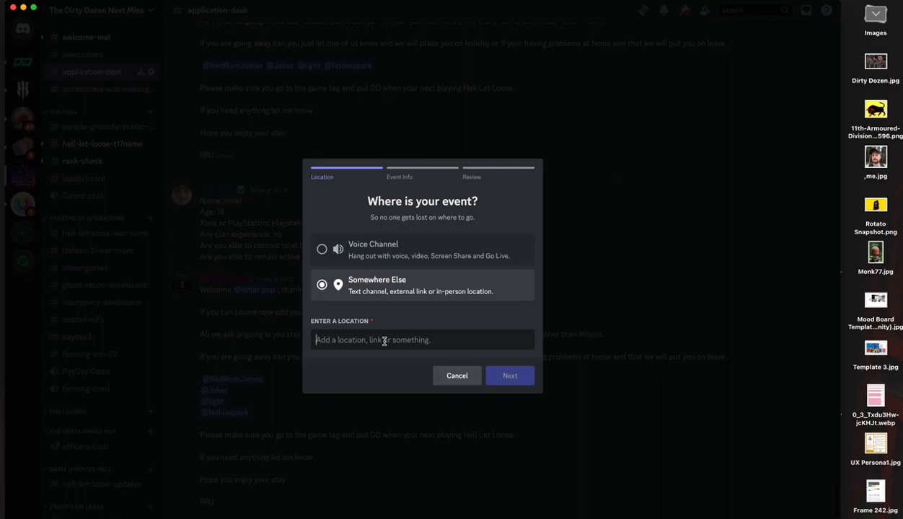
{"action": "type", "text": "Xbox, play"}
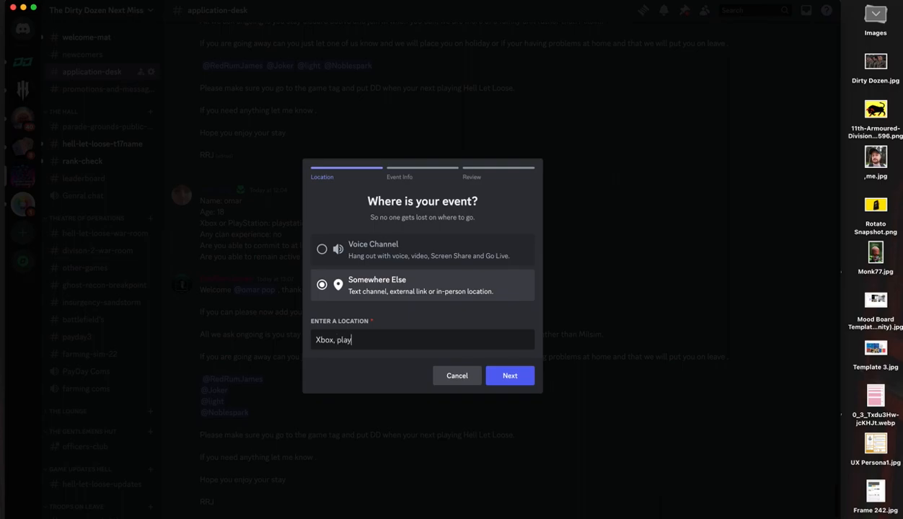
{"action": "type", "text": "station"}
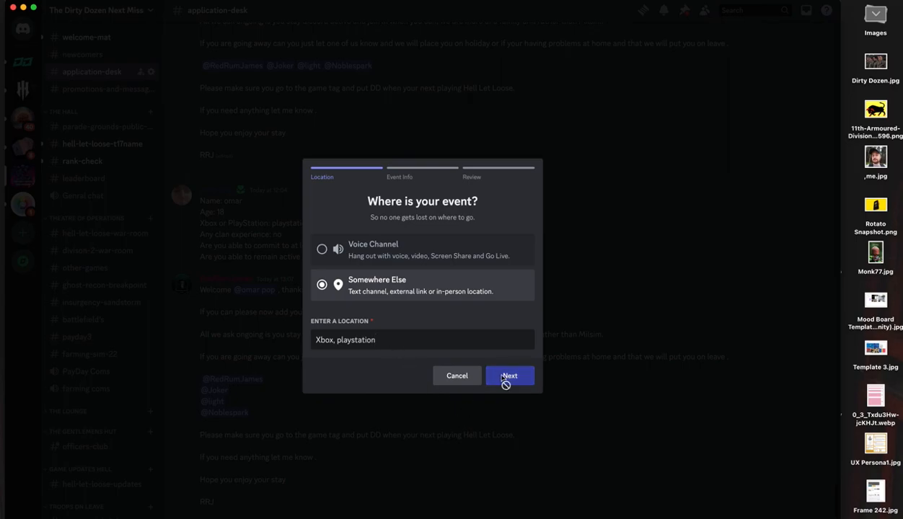
Step: Confirm the location and advance to the blank Event Info step
{"action": "left_click", "coordinate": [510, 375]}
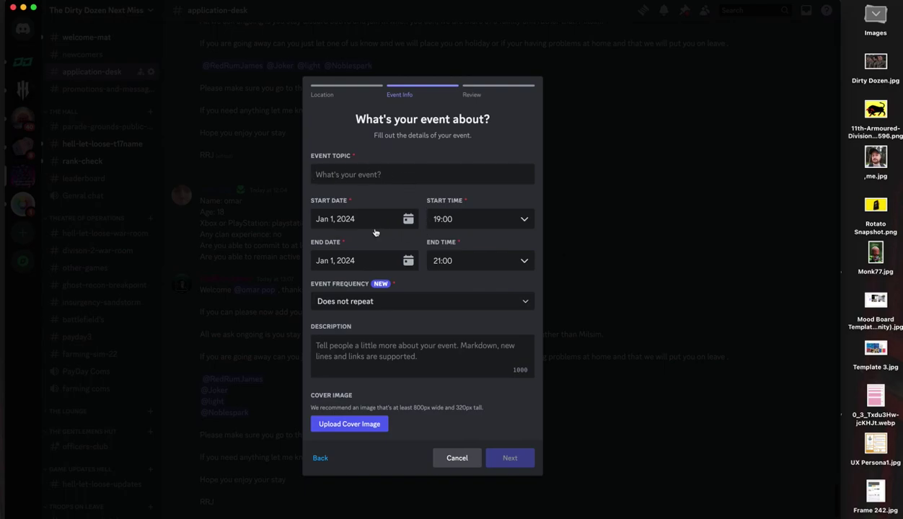
{"action": "mouse_move", "coordinate": [450, 231]}
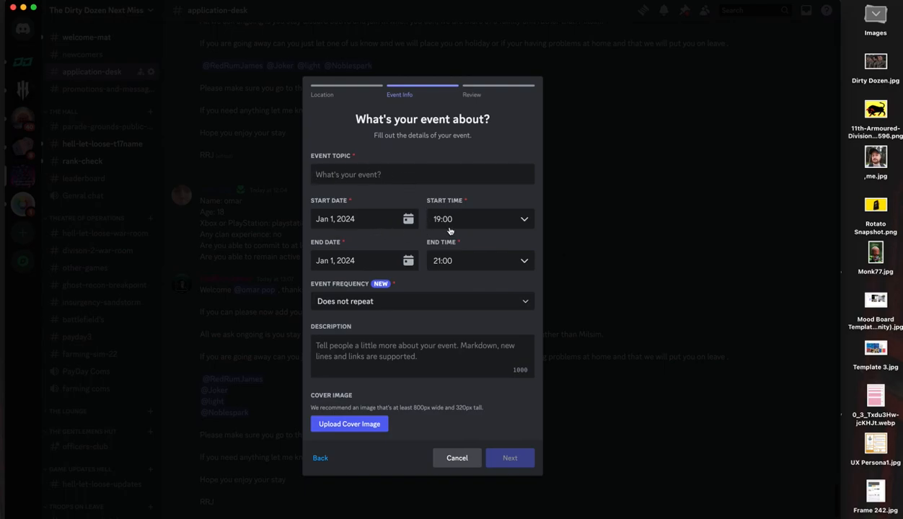
{"action": "mouse_move", "coordinate": [404, 291]}
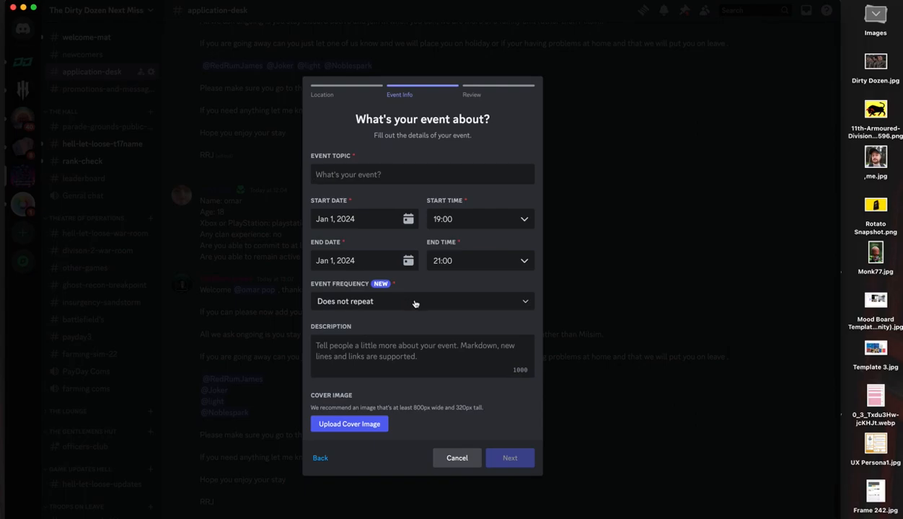
{"action": "left_click", "coordinate": [421, 302]}
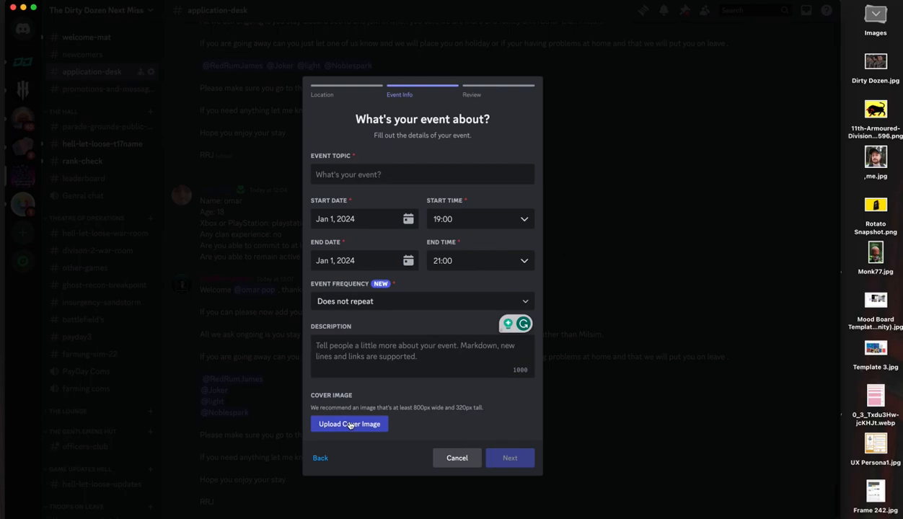
Step: Focus the cover image and description fields on the Event Info form
{"action": "left_click", "coordinate": [422, 353]}
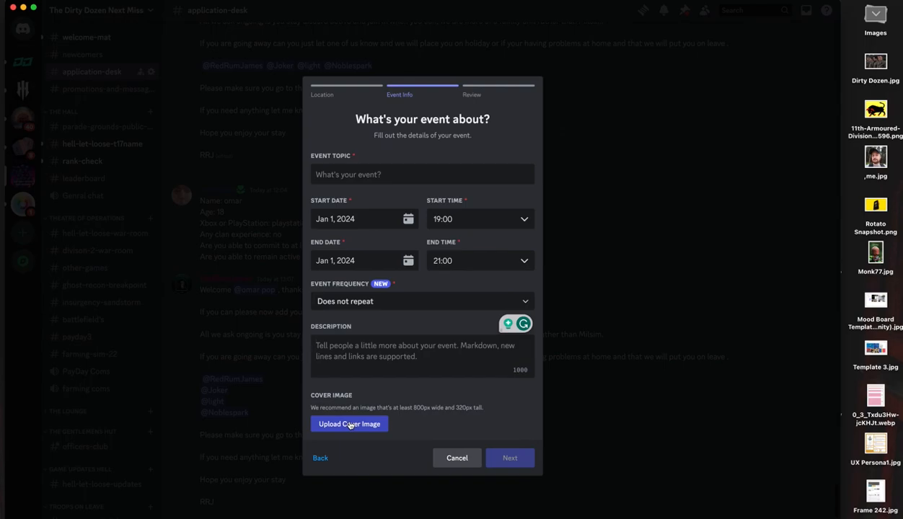
{"action": "left_click", "coordinate": [421, 352]}
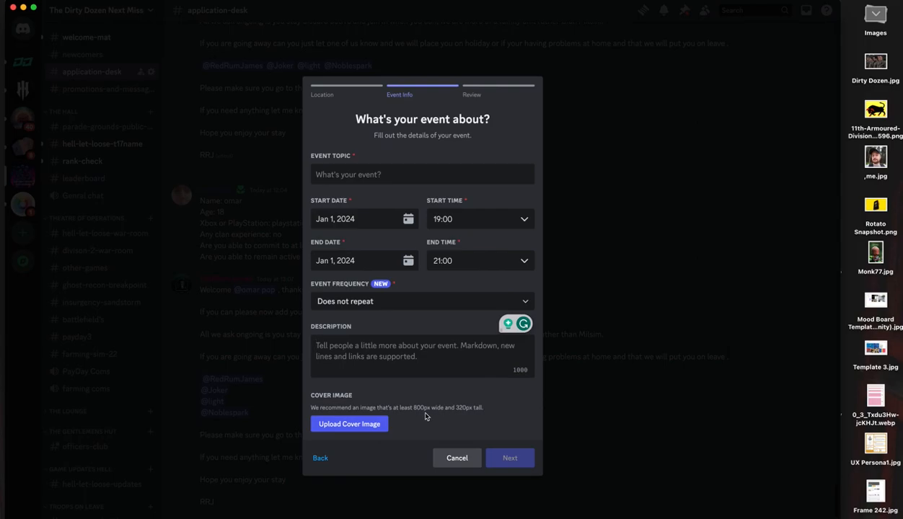
{"action": "mouse_move", "coordinate": [450, 417]}
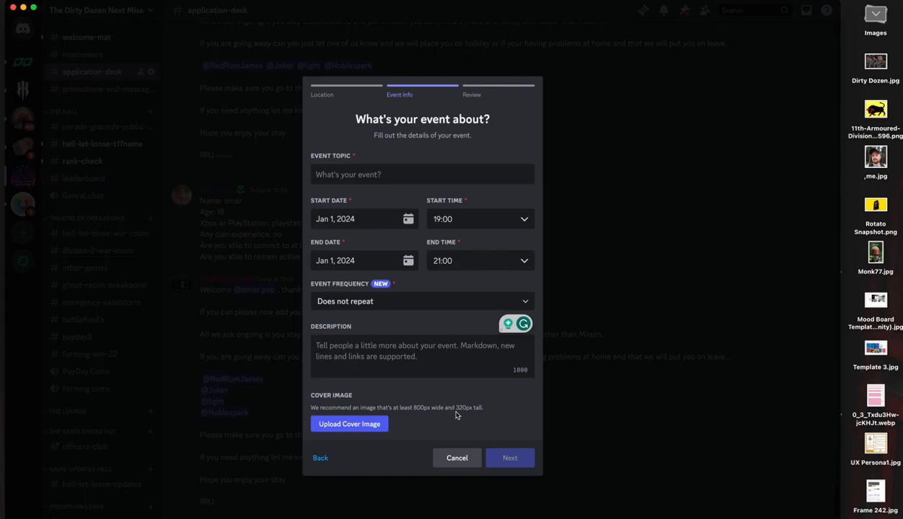
{"action": "left_click", "coordinate": [421, 353]}
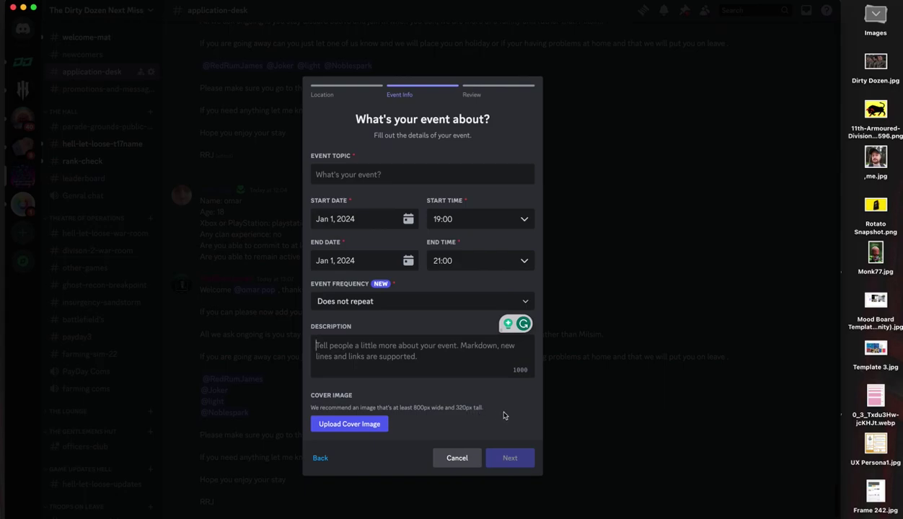
{"action": "mouse_move", "coordinate": [484, 385]}
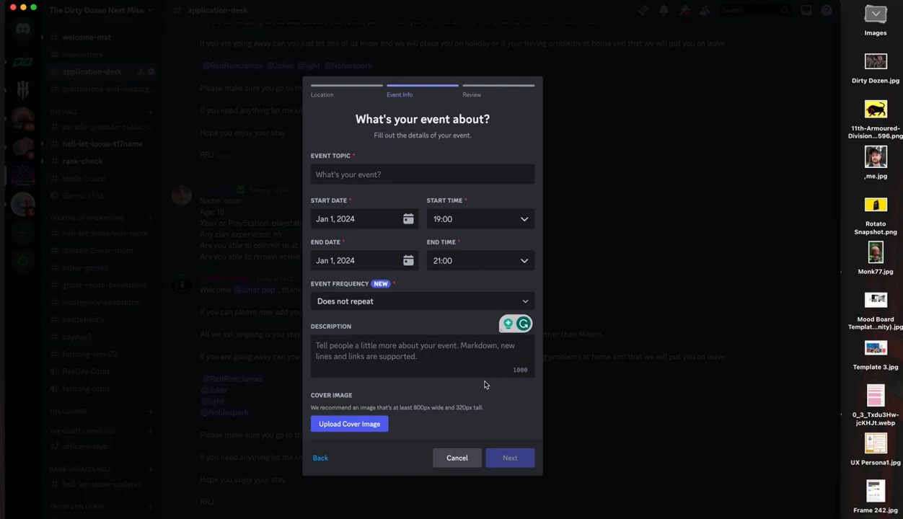
{"action": "mouse_move", "coordinate": [492, 386]}
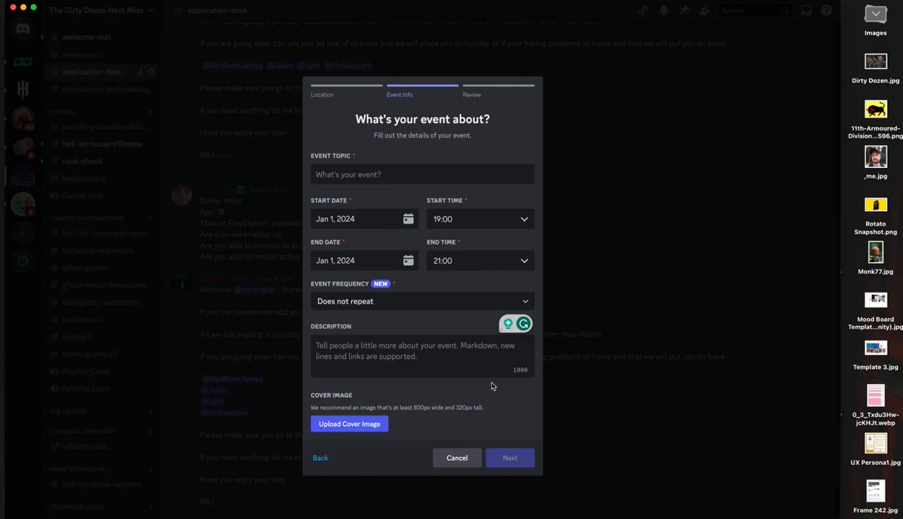
{"action": "mouse_move", "coordinate": [441, 420]}
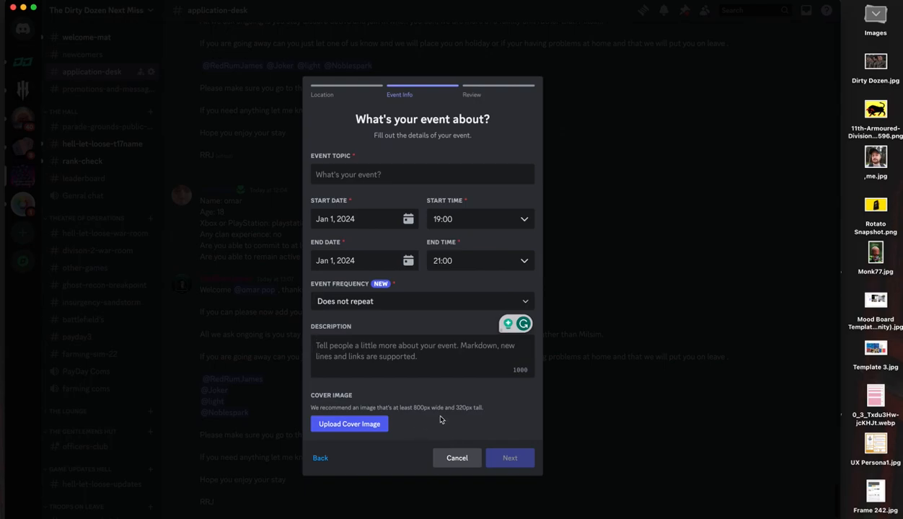
{"action": "mouse_move", "coordinate": [345, 457]}
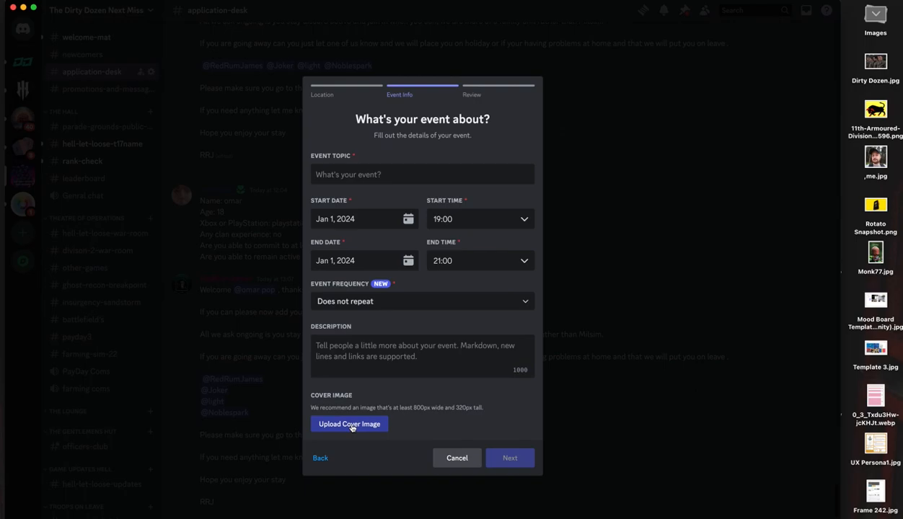
Step: Upload Dirty Dozen.jpg from the Desktop as the event's cover image
{"action": "left_click", "coordinate": [349, 424]}
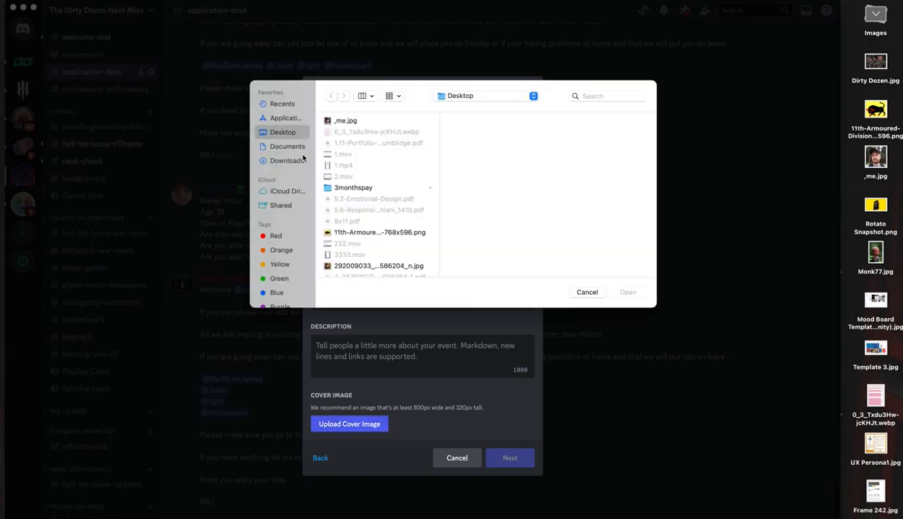
{"action": "mouse_move", "coordinate": [383, 251]}
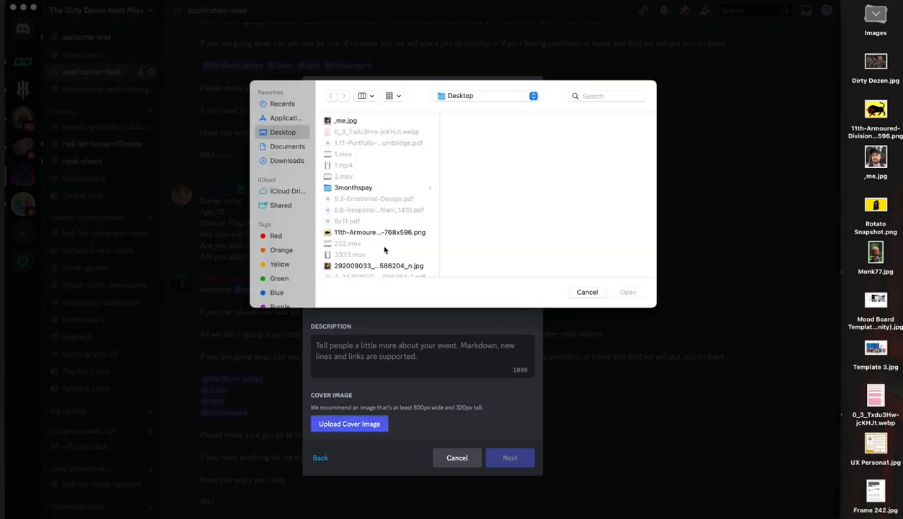
{"action": "scroll", "scroll_direction": "down", "scroll_amount": 3}
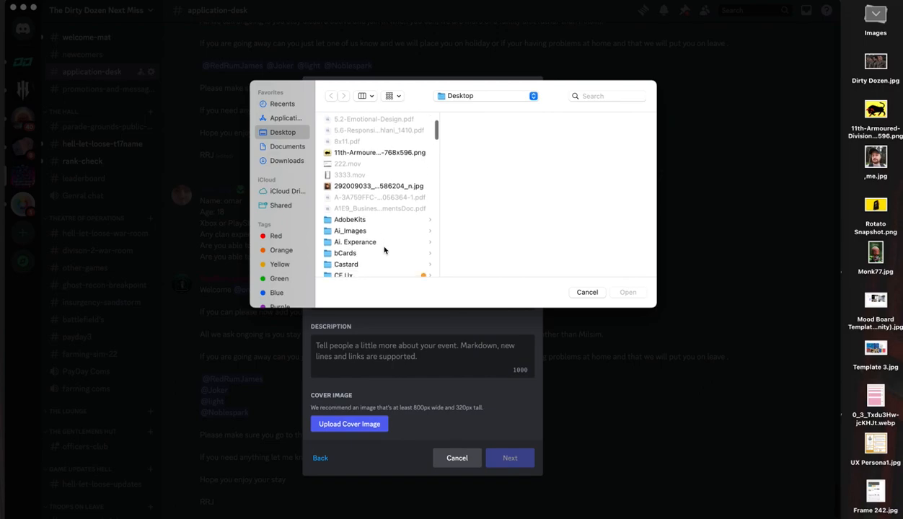
{"action": "scroll", "scroll_direction": "down", "scroll_amount": 3}
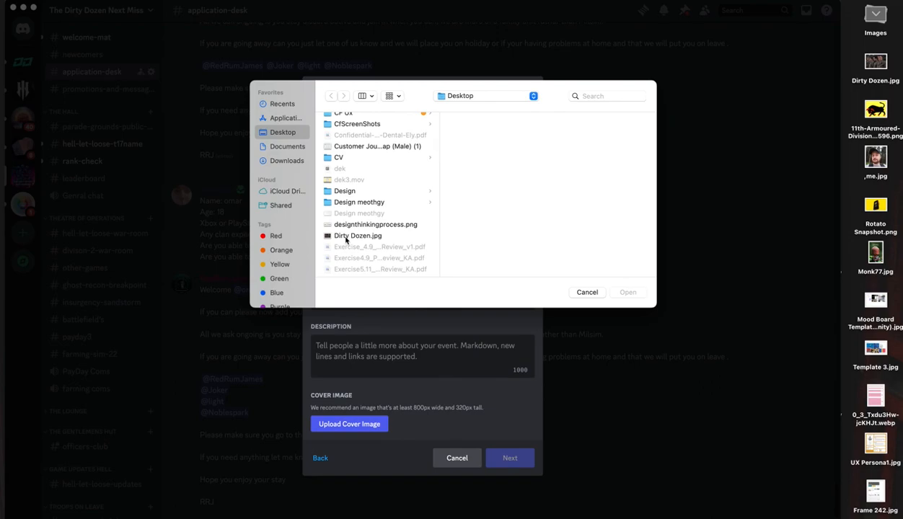
{"action": "left_click", "coordinate": [357, 237]}
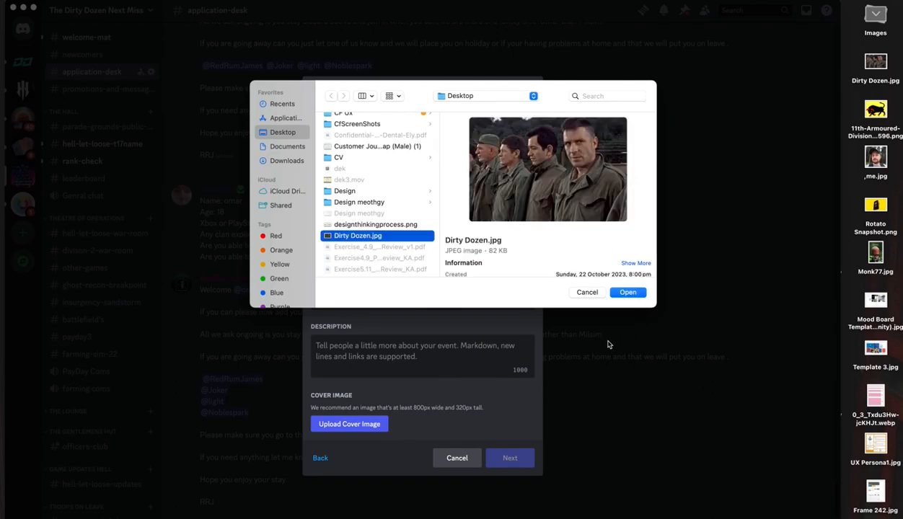
{"action": "left_click", "coordinate": [626, 291]}
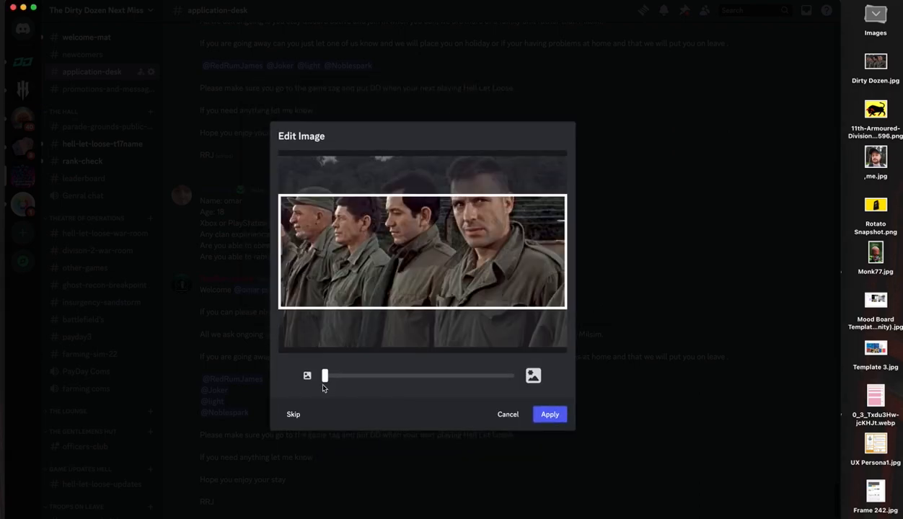
Step: Zoom the cover picture fully in and back out to frame the row of soldiers
{"action": "left_click_drag", "start_coordinate": [325, 375], "coordinate": [346, 375]}
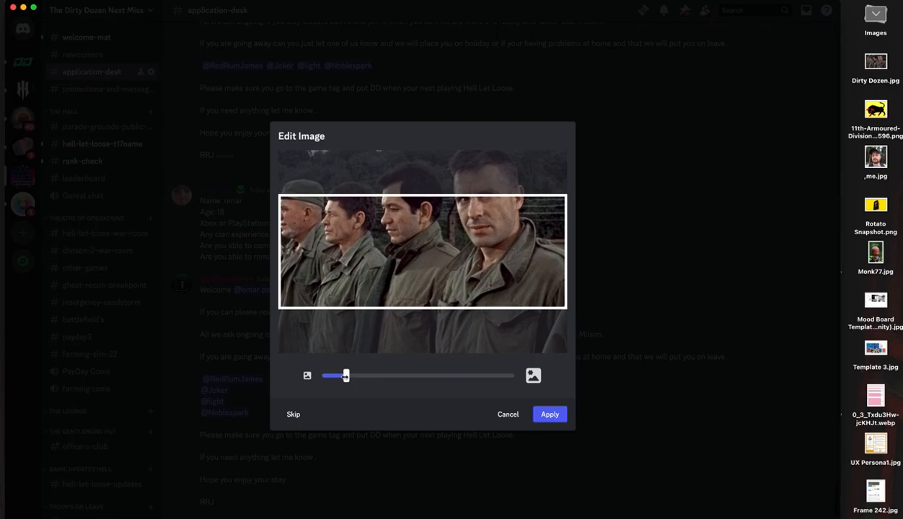
{"action": "left_click_drag", "start_coordinate": [346, 375], "coordinate": [502, 375]}
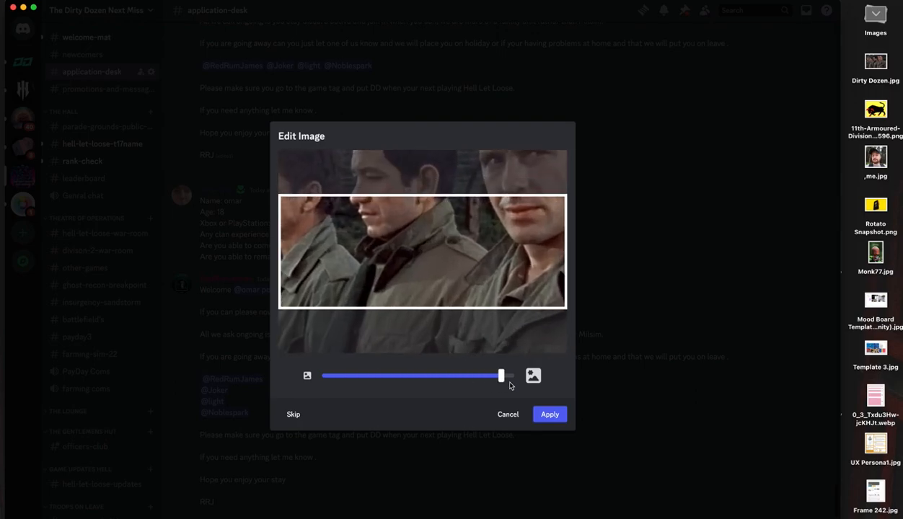
{"action": "left_click_drag", "start_coordinate": [502, 375], "coordinate": [325, 375]}
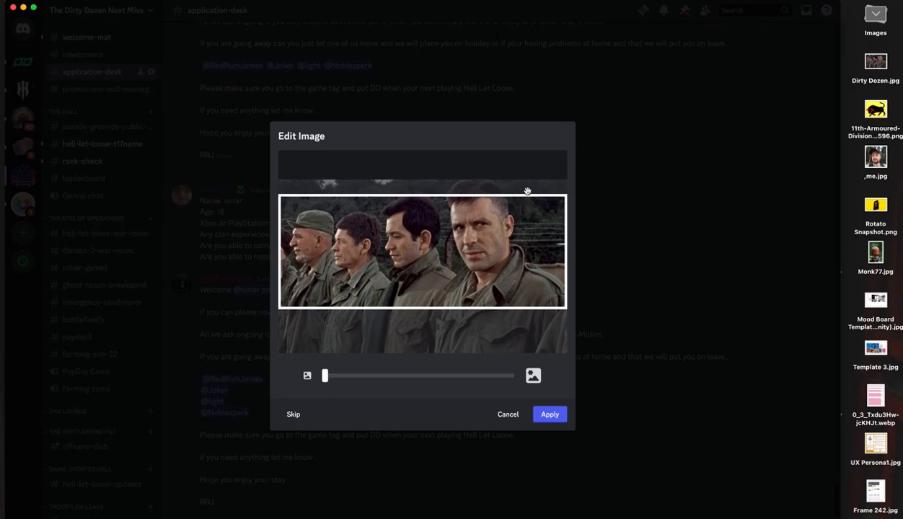
{"action": "mouse_move", "coordinate": [533, 212]}
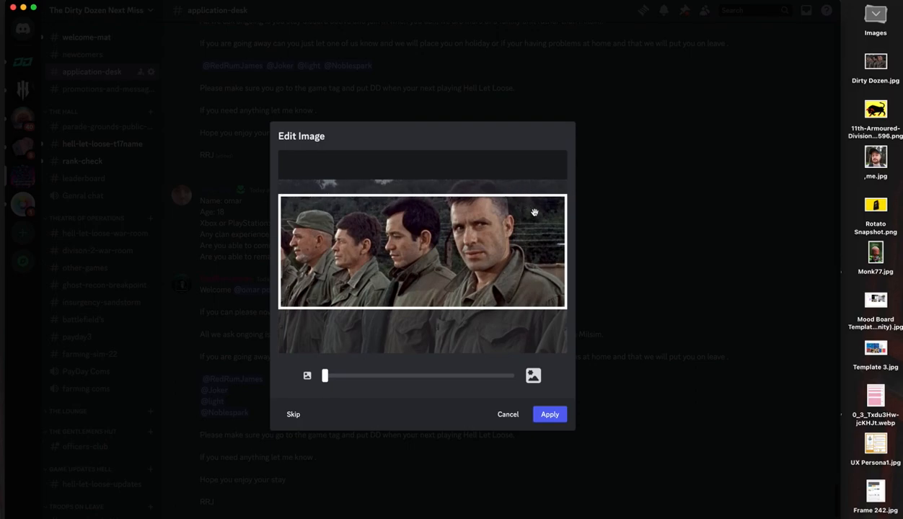
{"action": "mouse_move", "coordinate": [566, 228]}
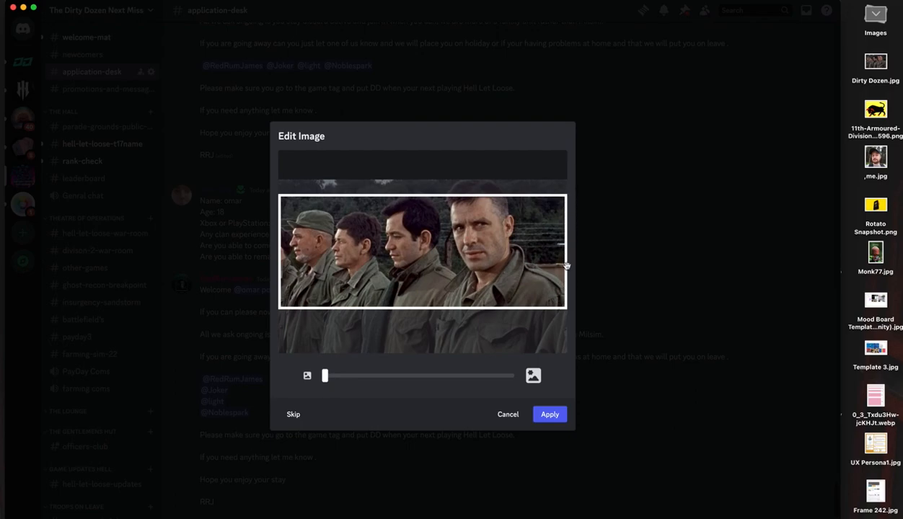
{"action": "mouse_move", "coordinate": [570, 290]}
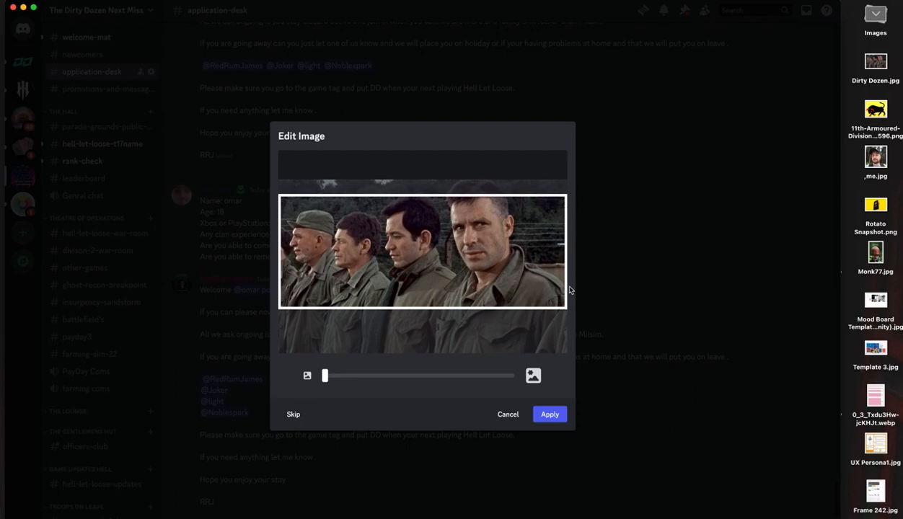
{"action": "mouse_move", "coordinate": [409, 288]}
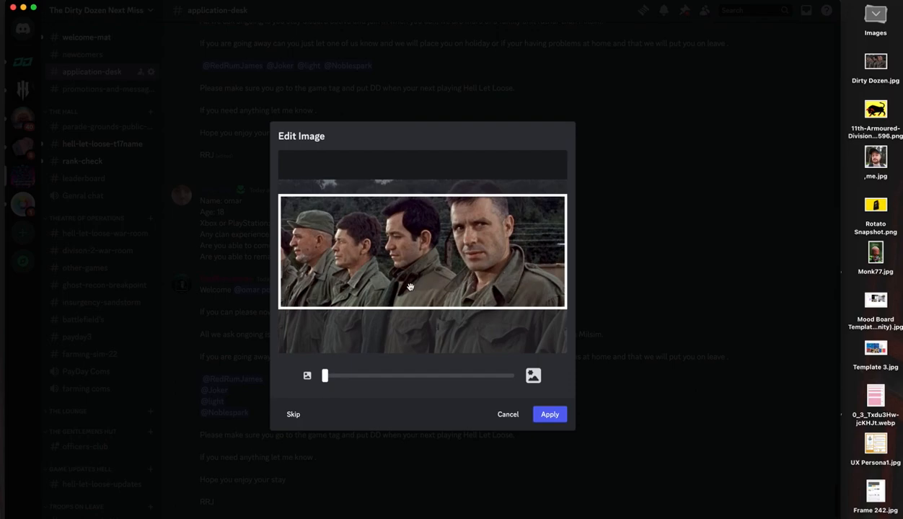
{"action": "mouse_move", "coordinate": [297, 196]}
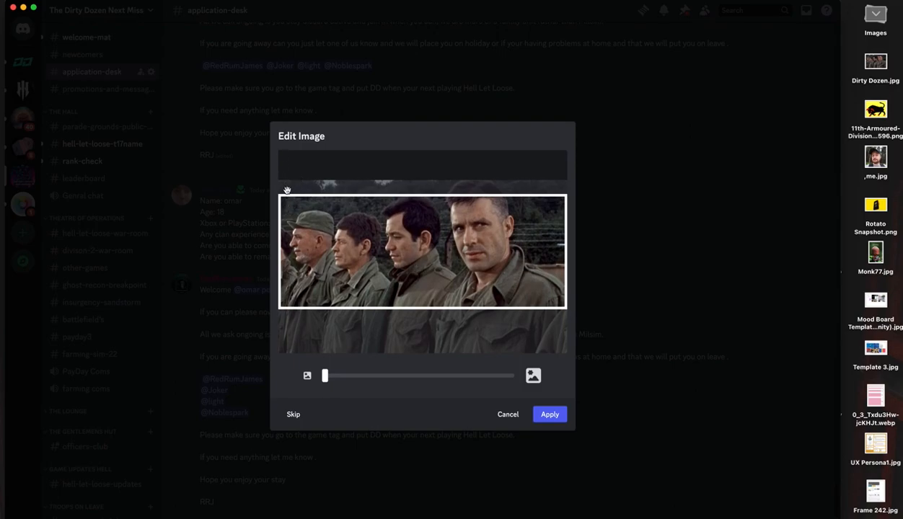
{"action": "mouse_move", "coordinate": [293, 199]}
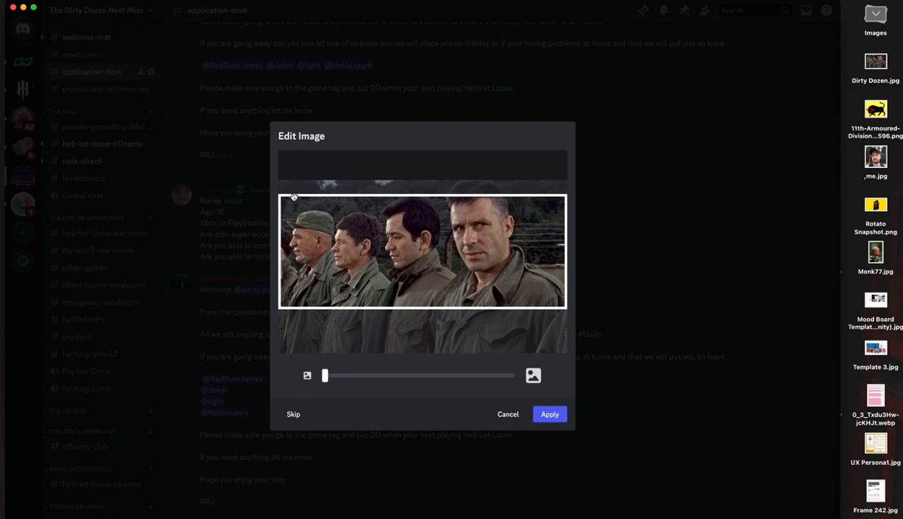
{"action": "mouse_move", "coordinate": [291, 185]}
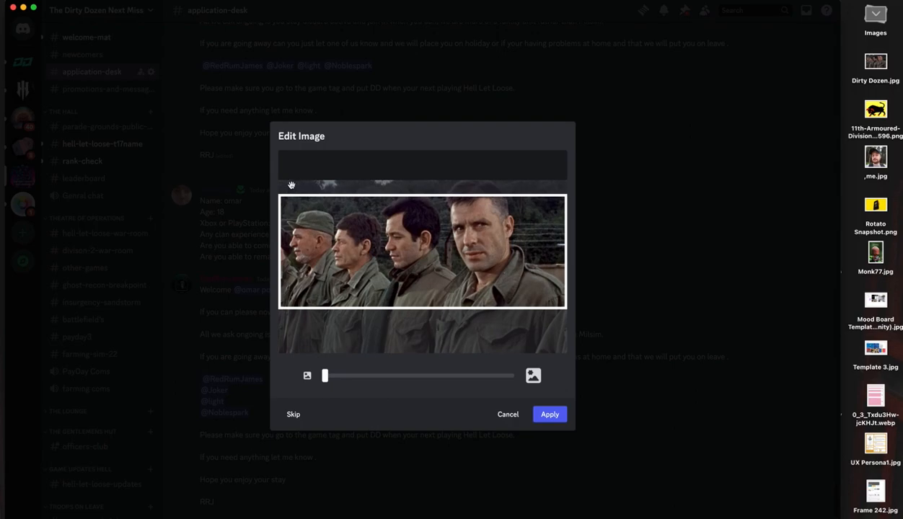
{"action": "mouse_move", "coordinate": [293, 314]}
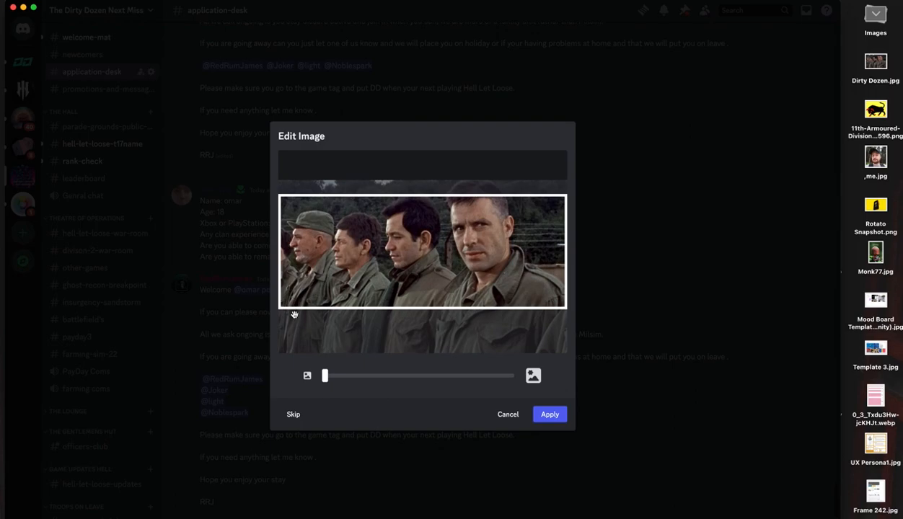
{"action": "mouse_move", "coordinate": [365, 271]}
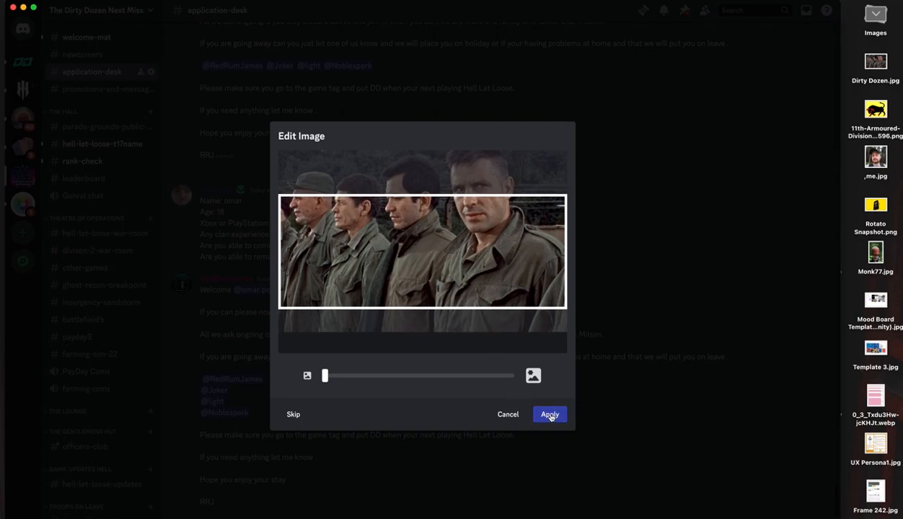
Step: Apply the crop, then replace the cover with the 11th Armoured Division bull emblem PNG
{"action": "left_click", "coordinate": [548, 414]}
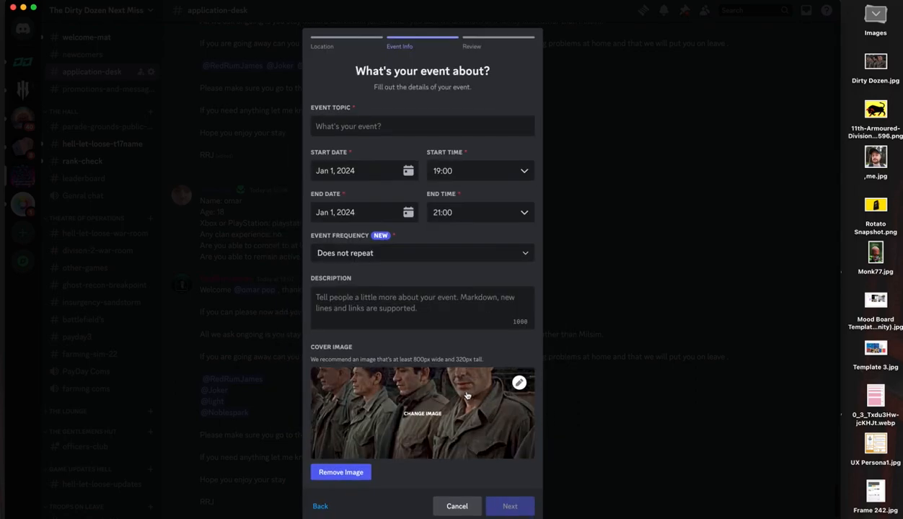
{"action": "mouse_move", "coordinate": [520, 392]}
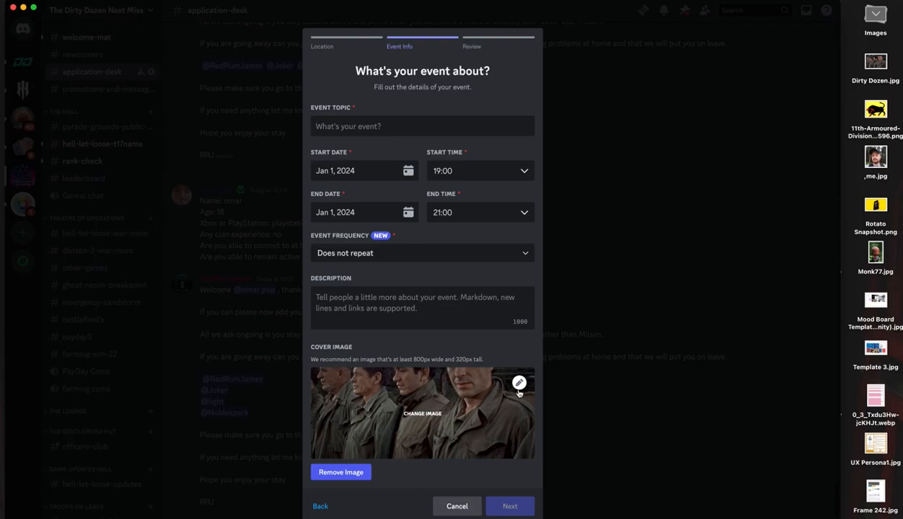
{"action": "mouse_move", "coordinate": [520, 384]}
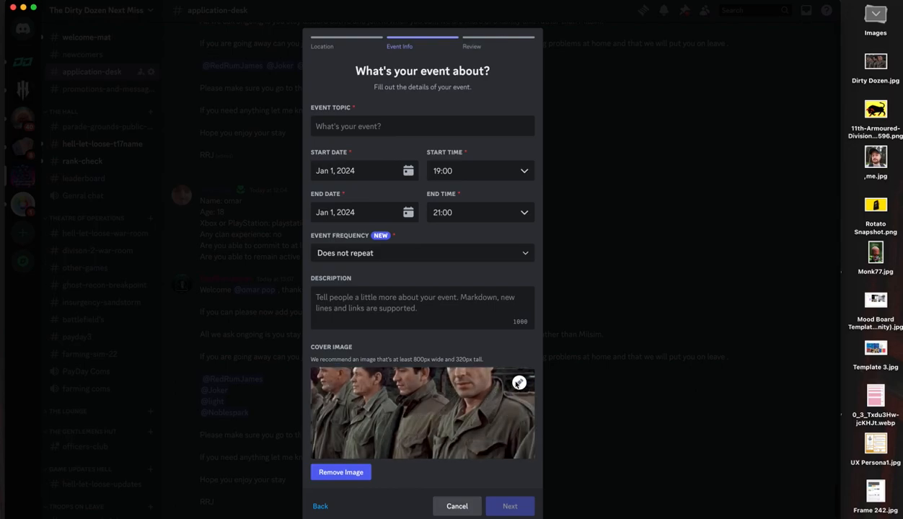
{"action": "left_click", "coordinate": [520, 383]}
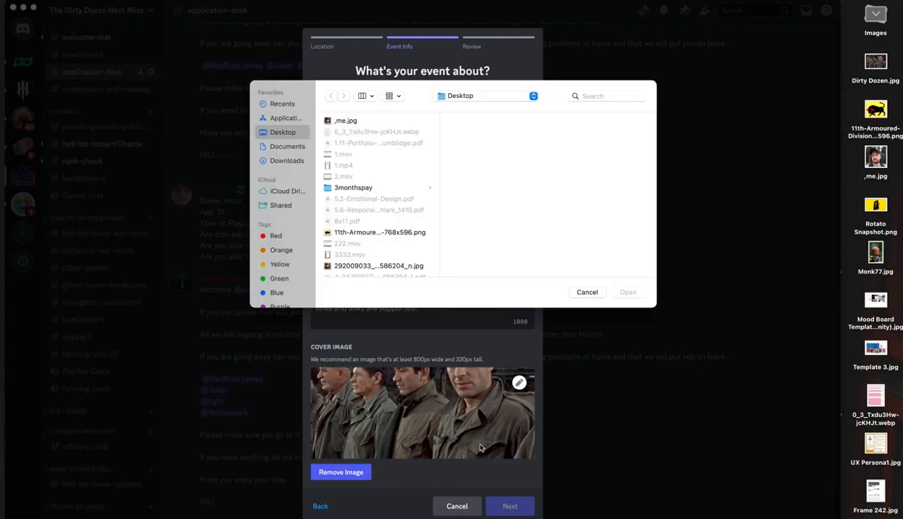
{"action": "mouse_move", "coordinate": [355, 282]}
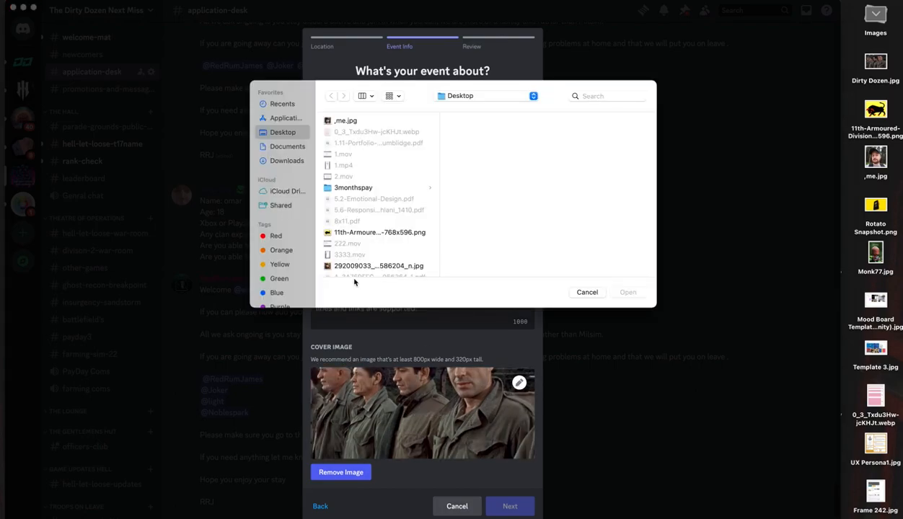
{"action": "left_click", "coordinate": [378, 232]}
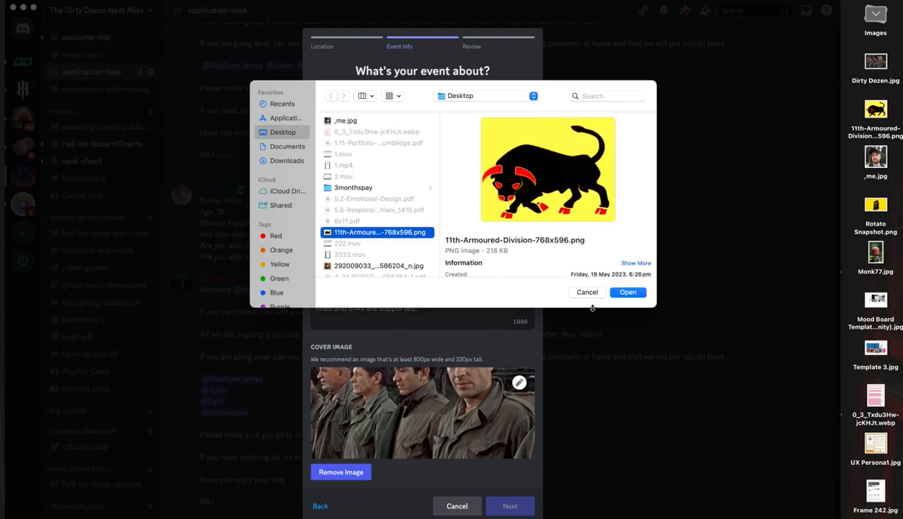
{"action": "left_click", "coordinate": [626, 292]}
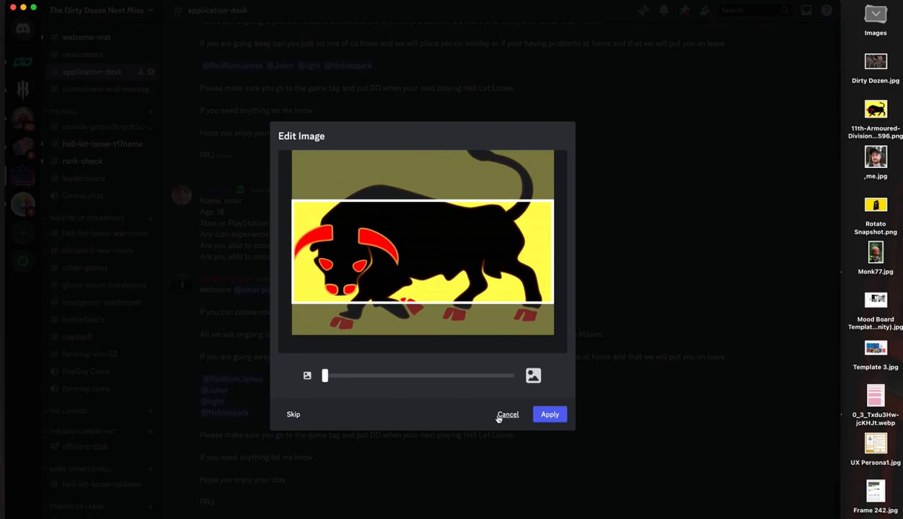
{"action": "mouse_move", "coordinate": [548, 414]}
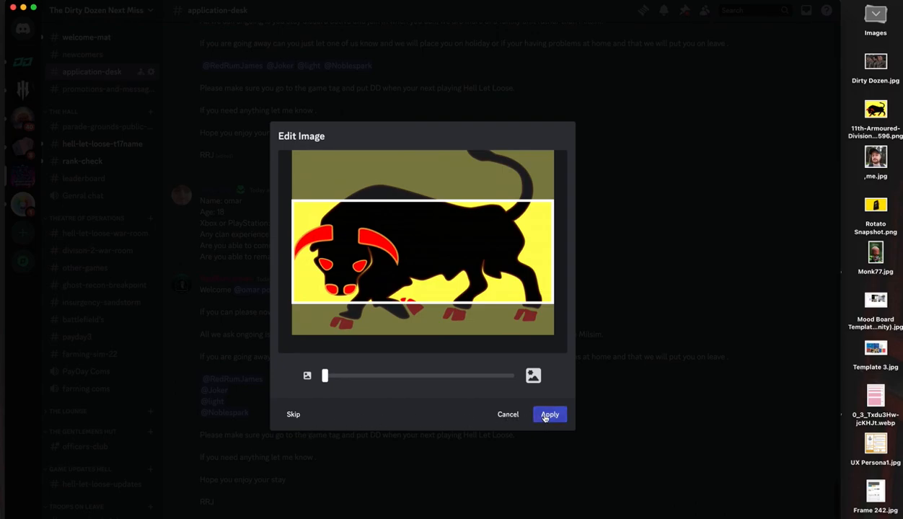
{"action": "left_click", "coordinate": [548, 414]}
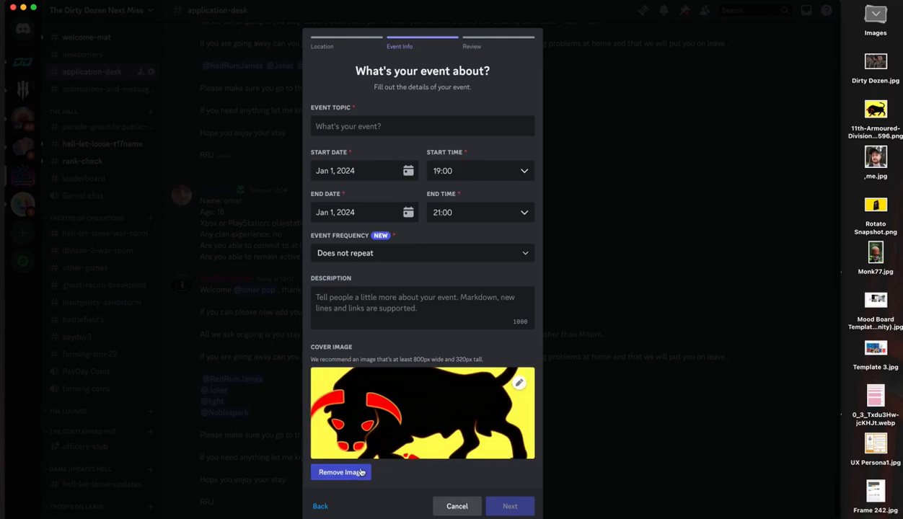
Step: Remove the bull cover and upload Dirty Dozen.jpg again for cropping
{"action": "left_click", "coordinate": [340, 474]}
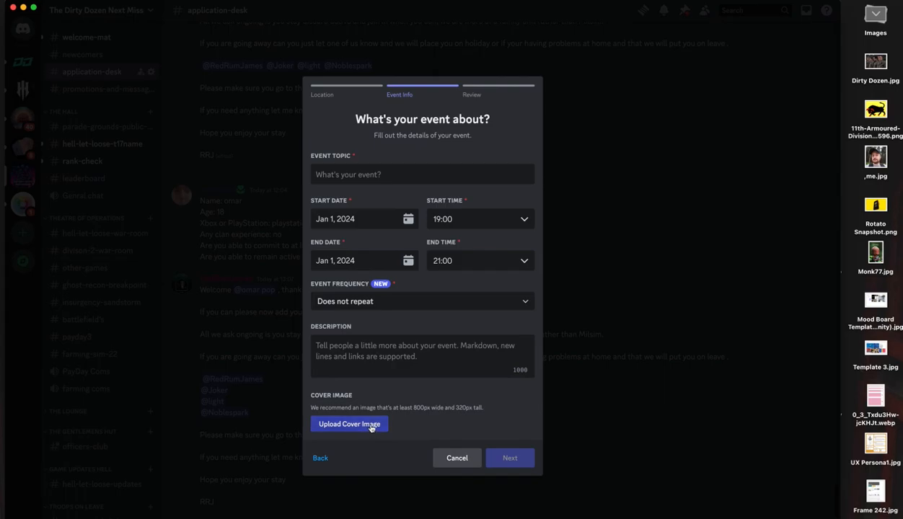
{"action": "left_click", "coordinate": [349, 424]}
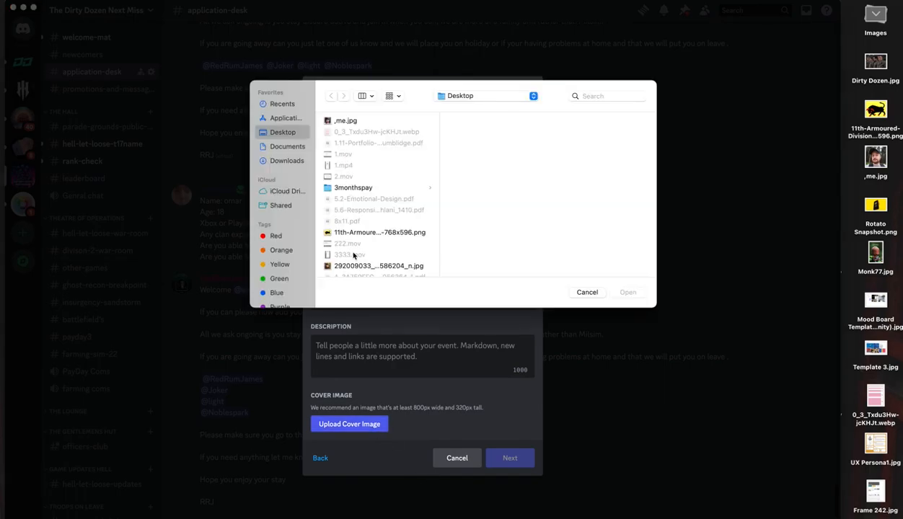
{"action": "scroll", "scroll_direction": "down", "scroll_amount": 3}
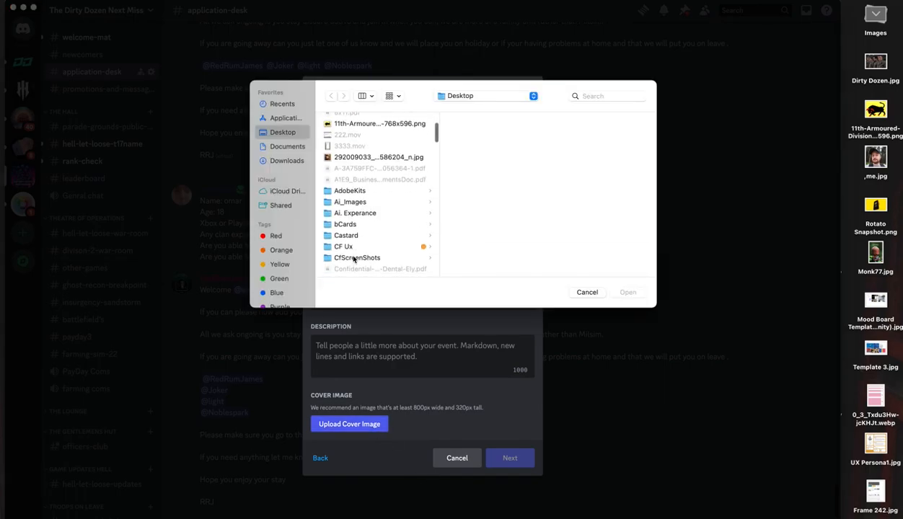
{"action": "scroll", "scroll_direction": "down", "scroll_amount": 3}
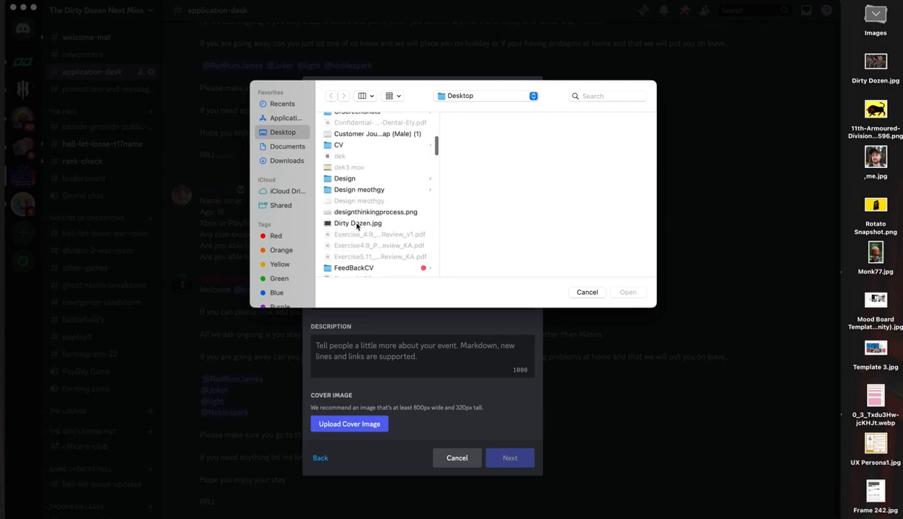
{"action": "left_click", "coordinate": [358, 222]}
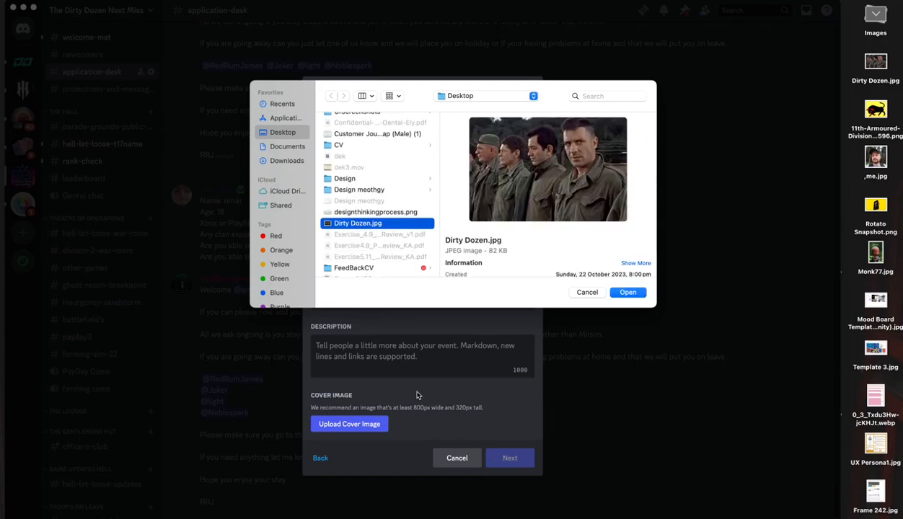
{"action": "left_click", "coordinate": [626, 291]}
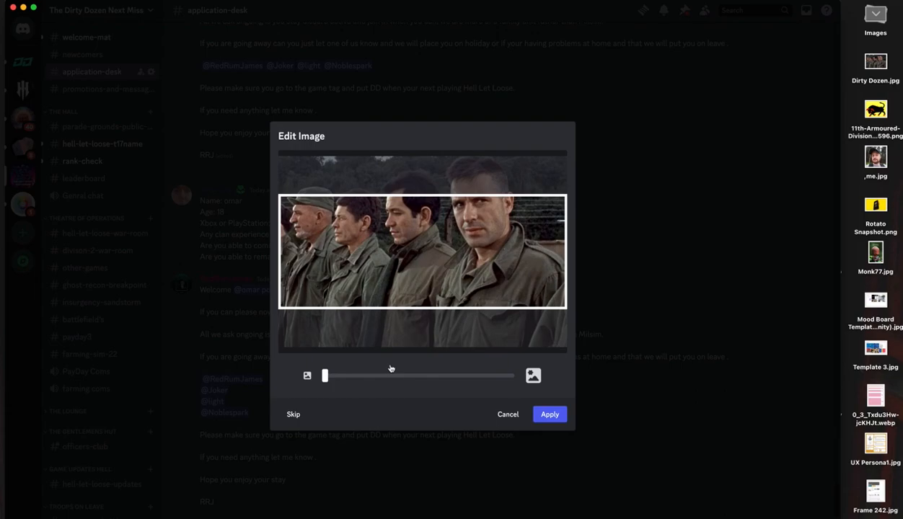
{"action": "mouse_move", "coordinate": [398, 264]}
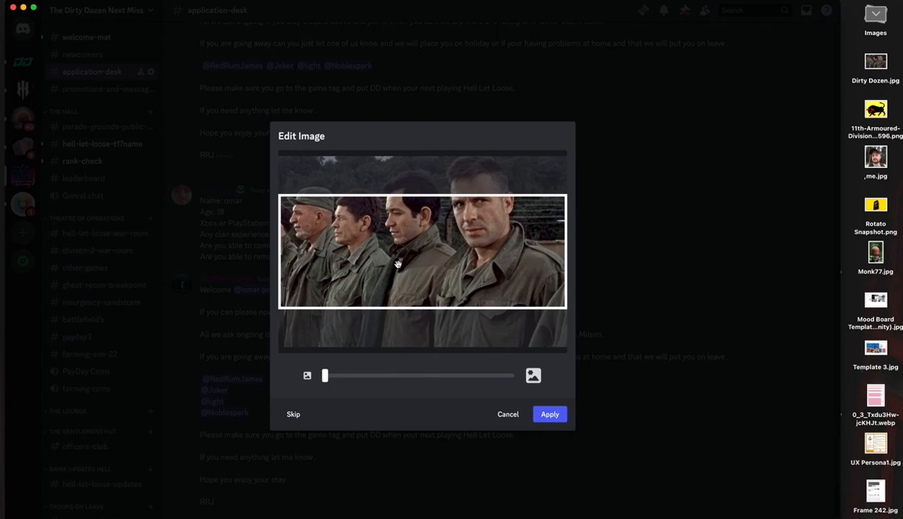
Step: Reposition and zoom the Dirty Dozen photo closer on the soldiers' faces
{"action": "left_click_drag", "start_coordinate": [397, 265], "coordinate": [401, 295]}
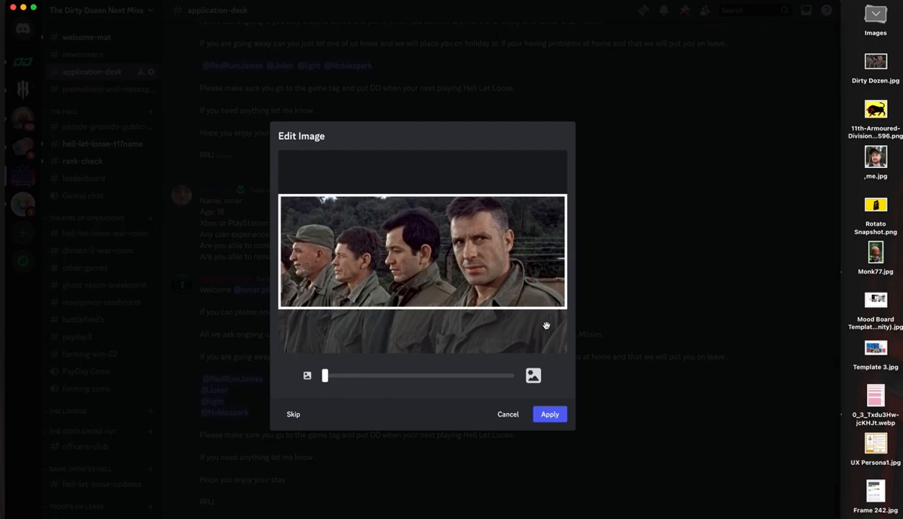
{"action": "mouse_move", "coordinate": [516, 351]}
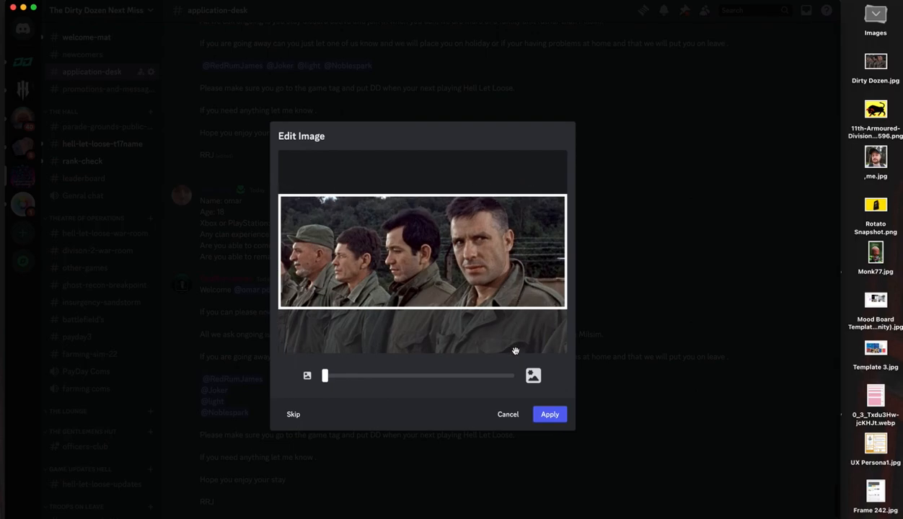
{"action": "left_click_drag", "start_coordinate": [325, 375], "coordinate": [329, 375]}
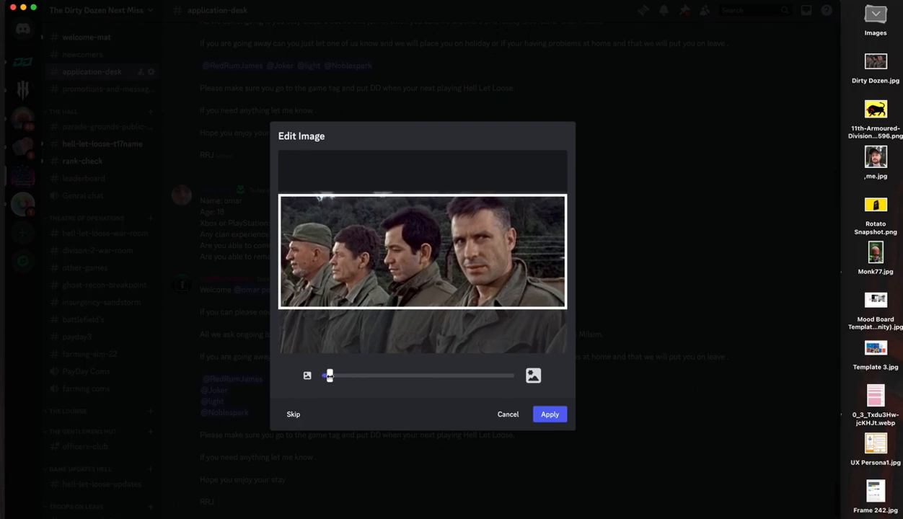
{"action": "left_click_drag", "start_coordinate": [327, 375], "coordinate": [384, 375]}
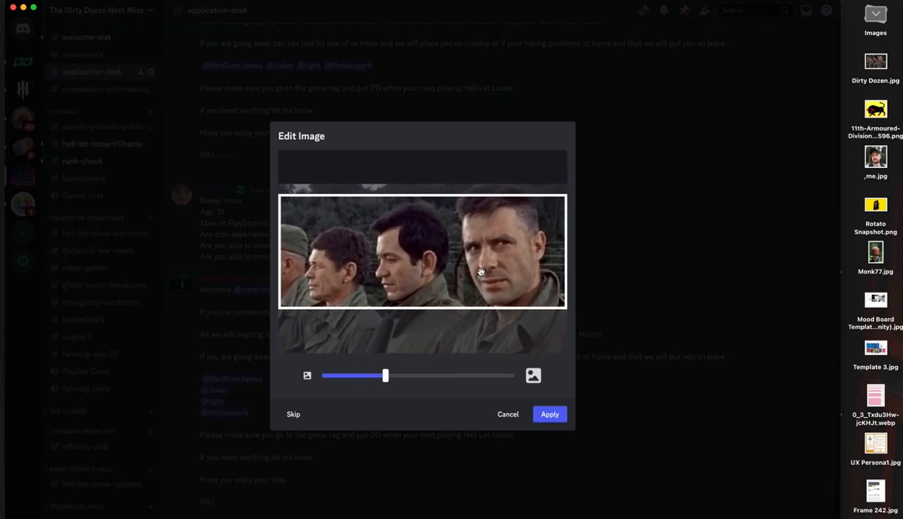
{"action": "left_click_drag", "start_coordinate": [385, 375], "coordinate": [366, 375]}
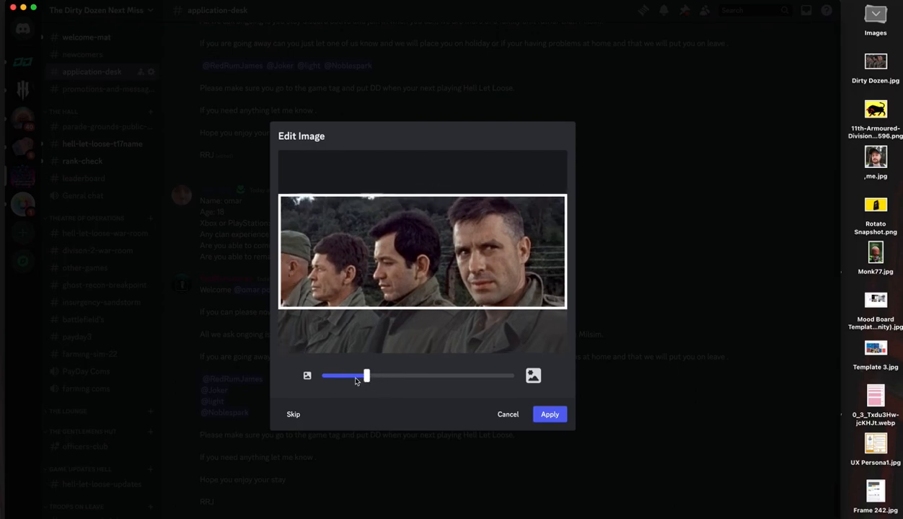
{"action": "left_click_drag", "start_coordinate": [367, 375], "coordinate": [325, 375]}
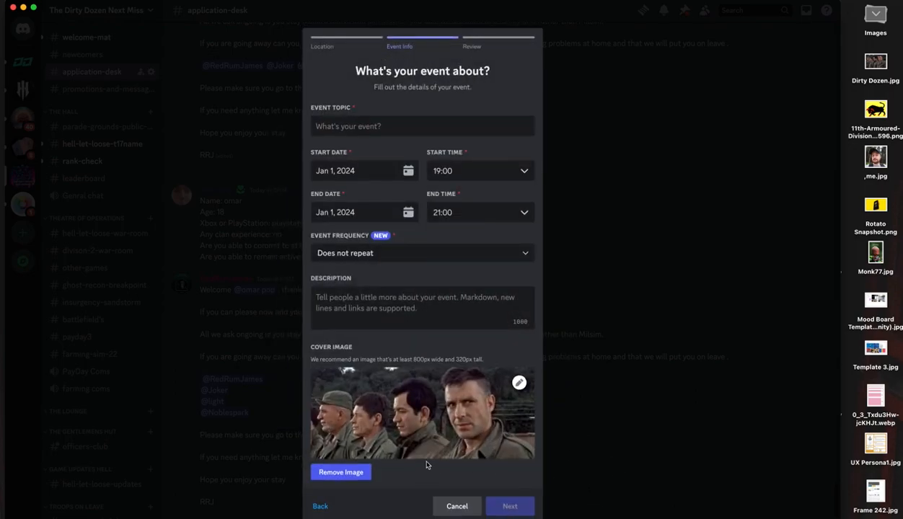
{"action": "mouse_move", "coordinate": [422, 412]}
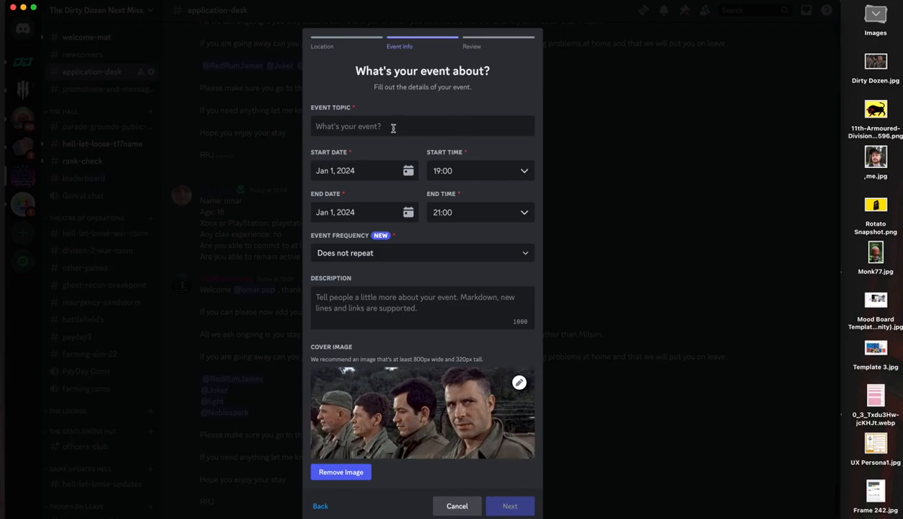
Step: Enter placeholder topic 'fytfytf' and description 'ytfytf', then reach the review preview
{"action": "type", "text": "fytfytf"}
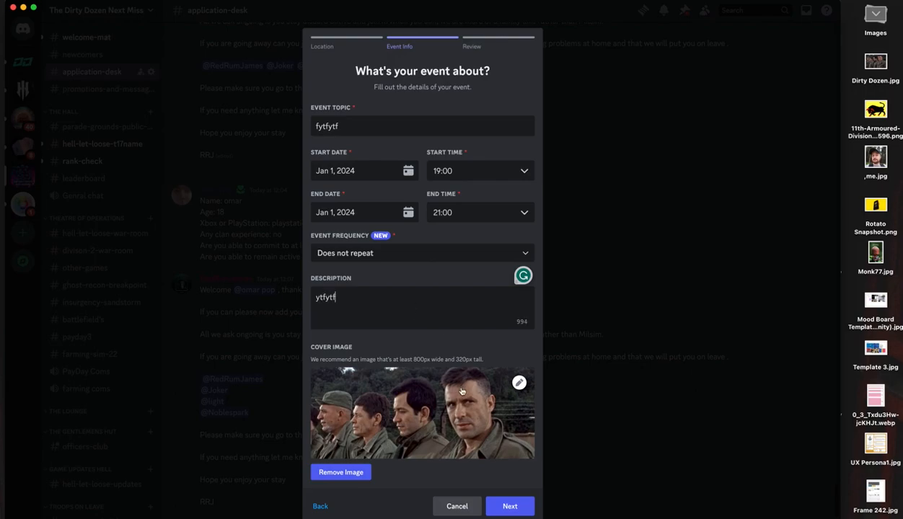
{"action": "left_click", "coordinate": [511, 505]}
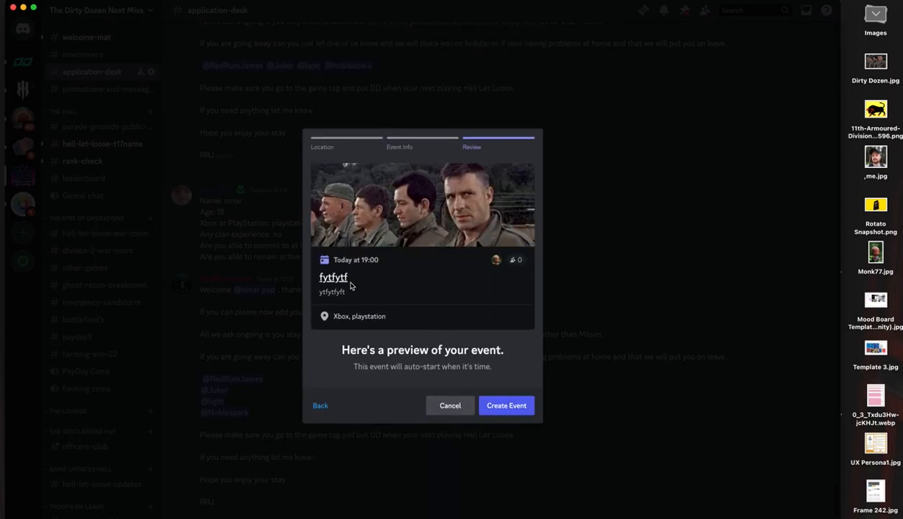
{"action": "mouse_move", "coordinate": [468, 372]}
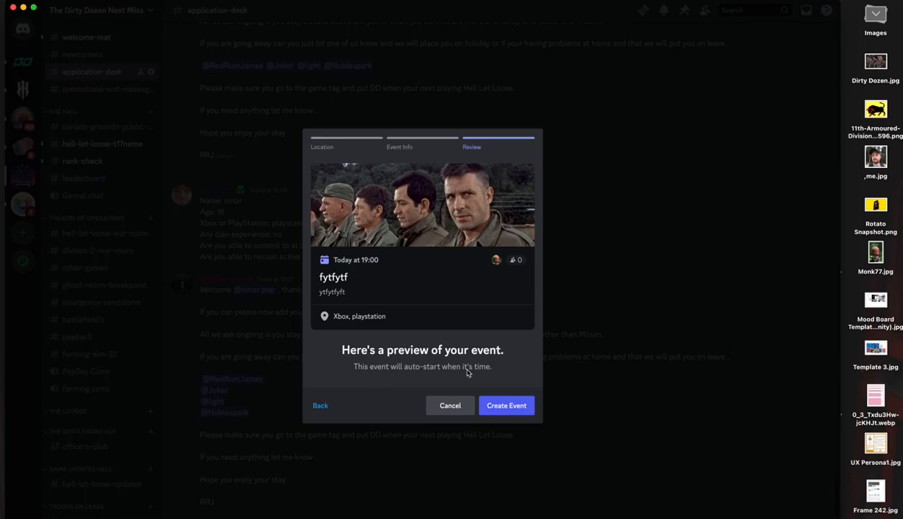
{"action": "mouse_move", "coordinate": [423, 271]}
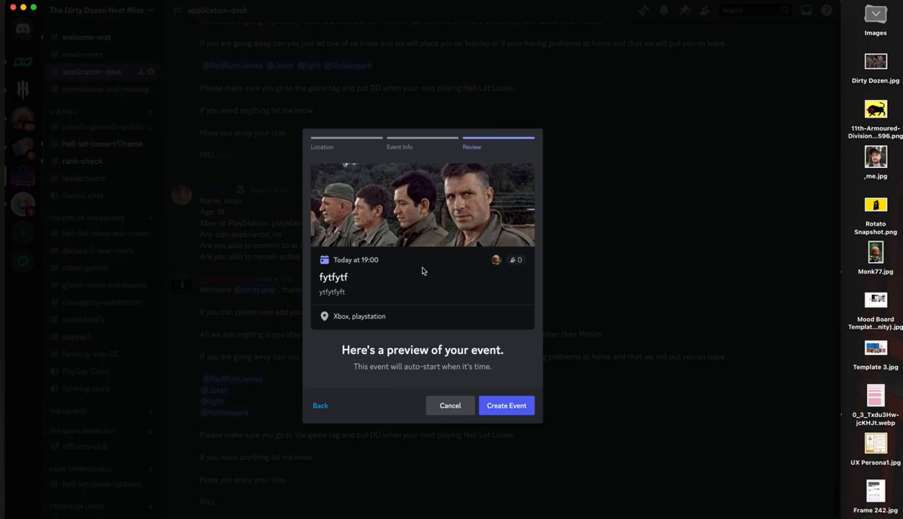